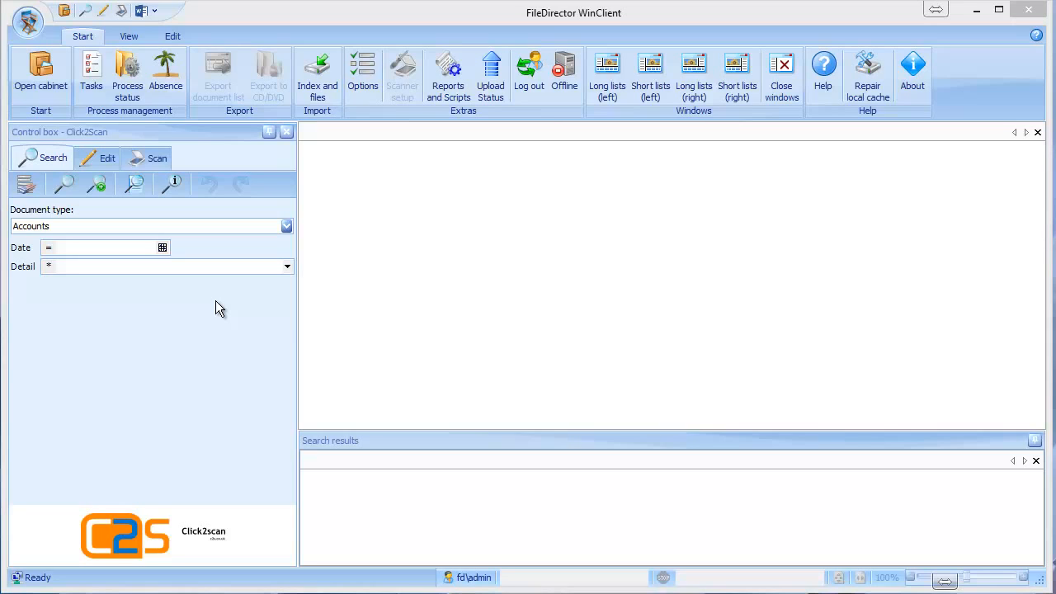
mouse_move(40, 74)
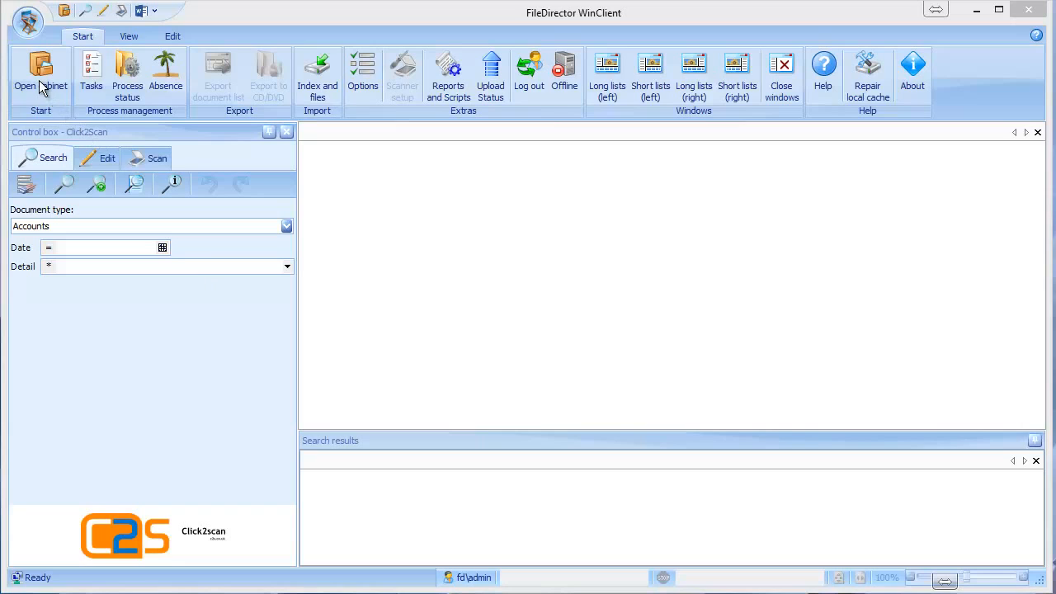
Close the current cabinet and open the Click2Scan cabinet
click(41, 74)
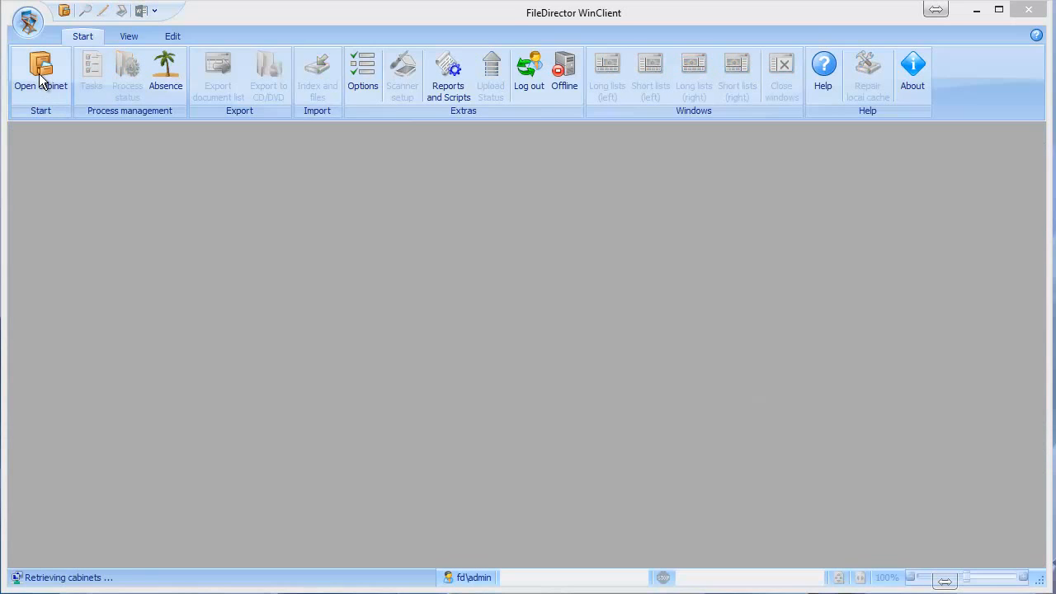
click(40, 74)
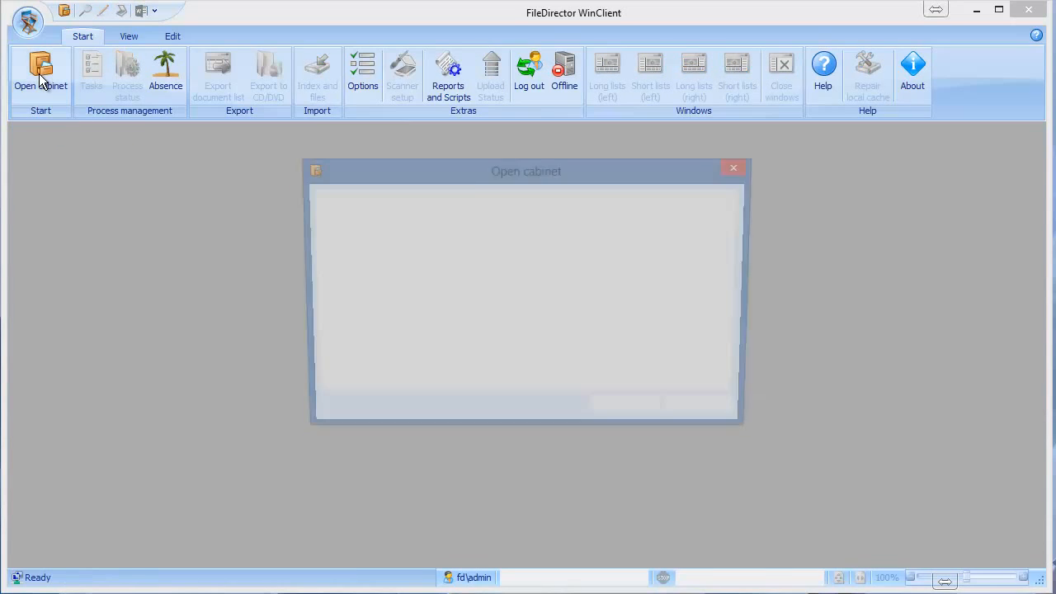
click(41, 75)
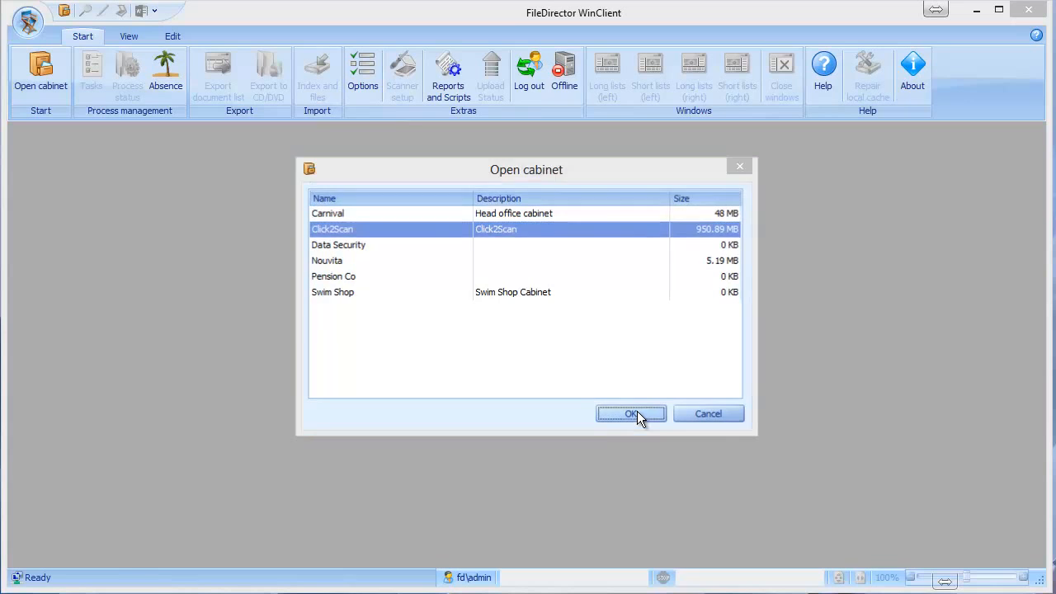
click(631, 414)
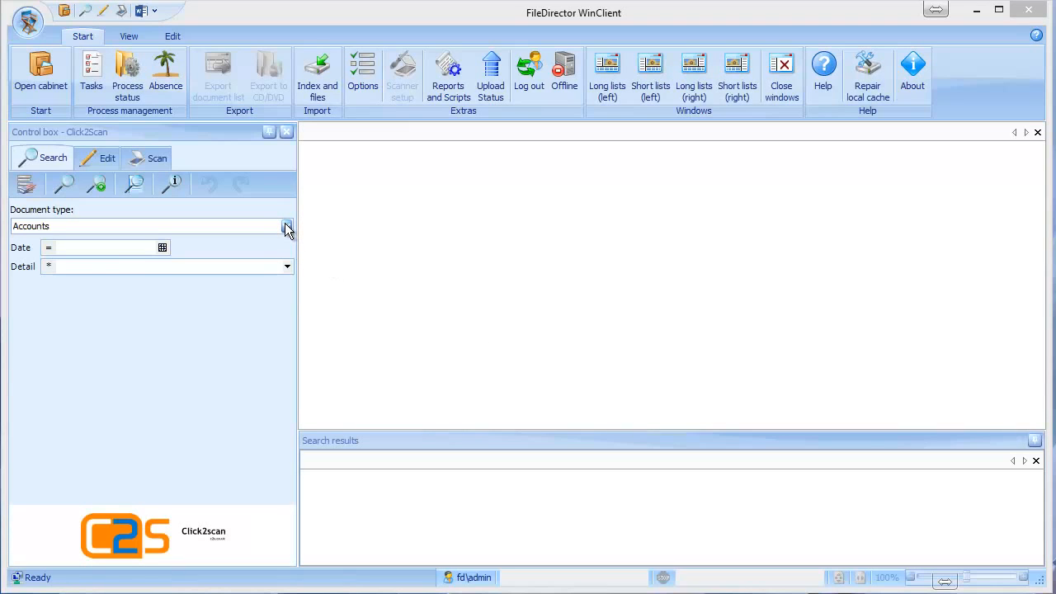
Select Purchase Invoices as the search document type
click(286, 226)
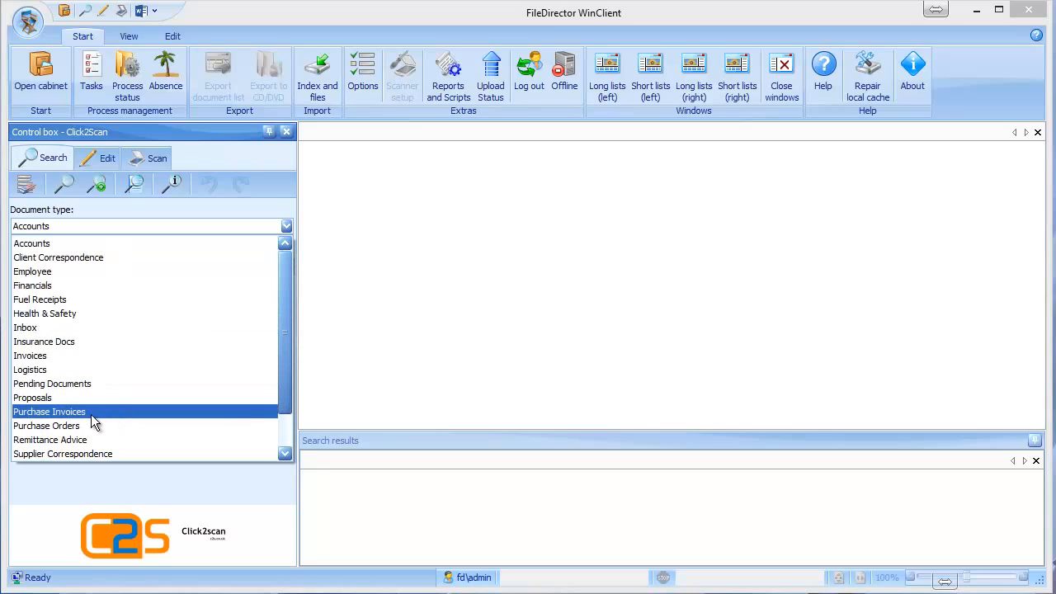
click(49, 411)
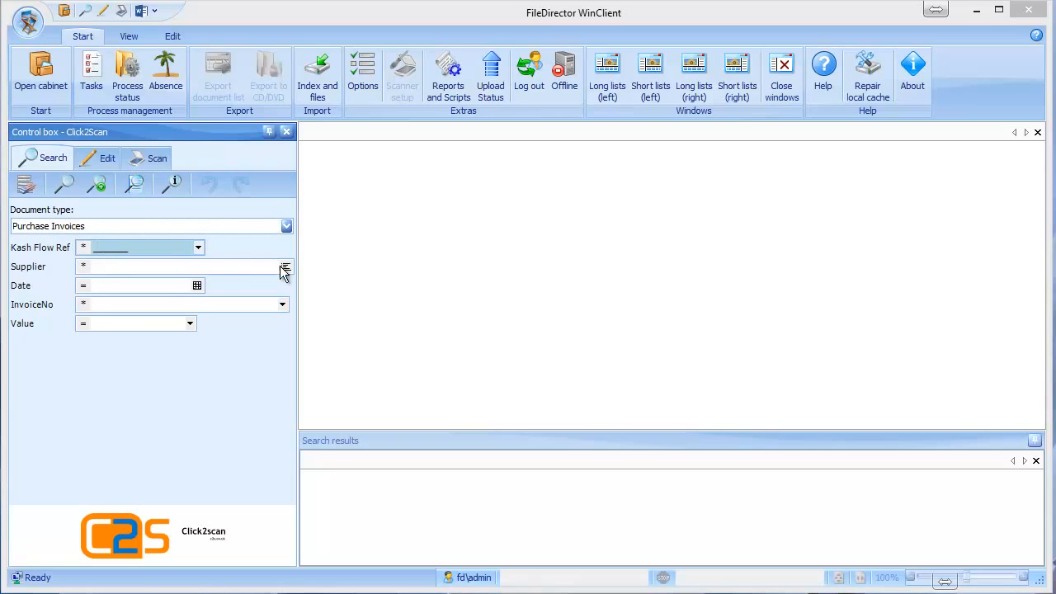
click(285, 266)
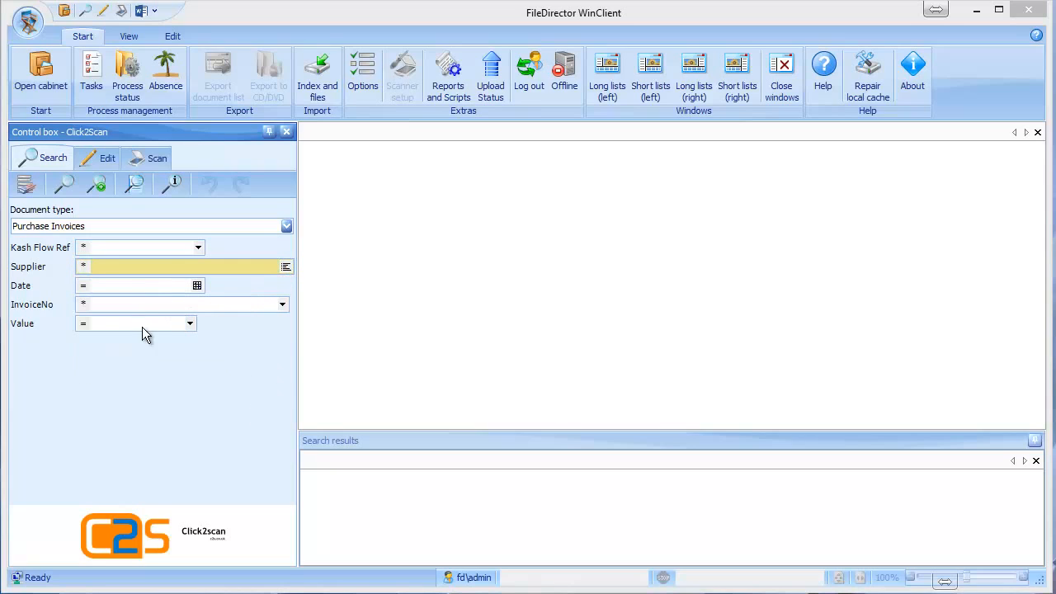
Preview Supplier Statements and Client Correspondence, then return to Purchase Invoices
click(287, 226)
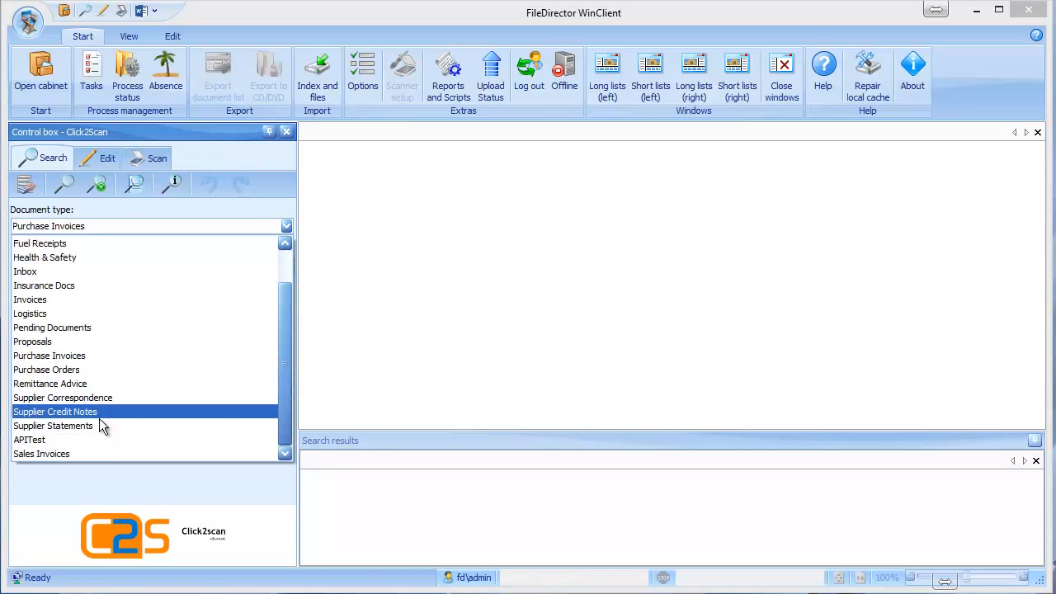
click(53, 425)
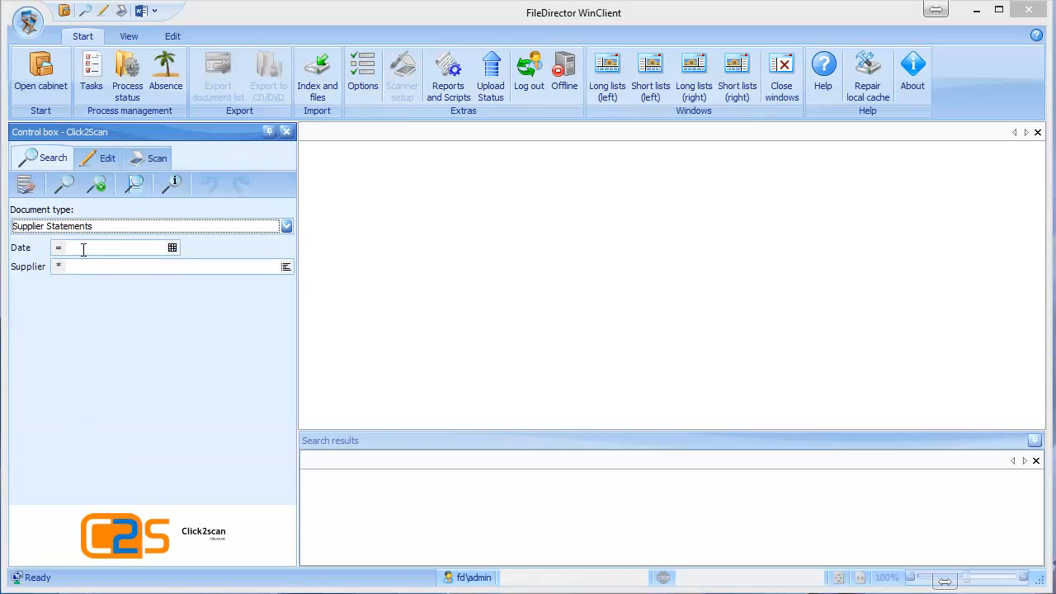
click(286, 225)
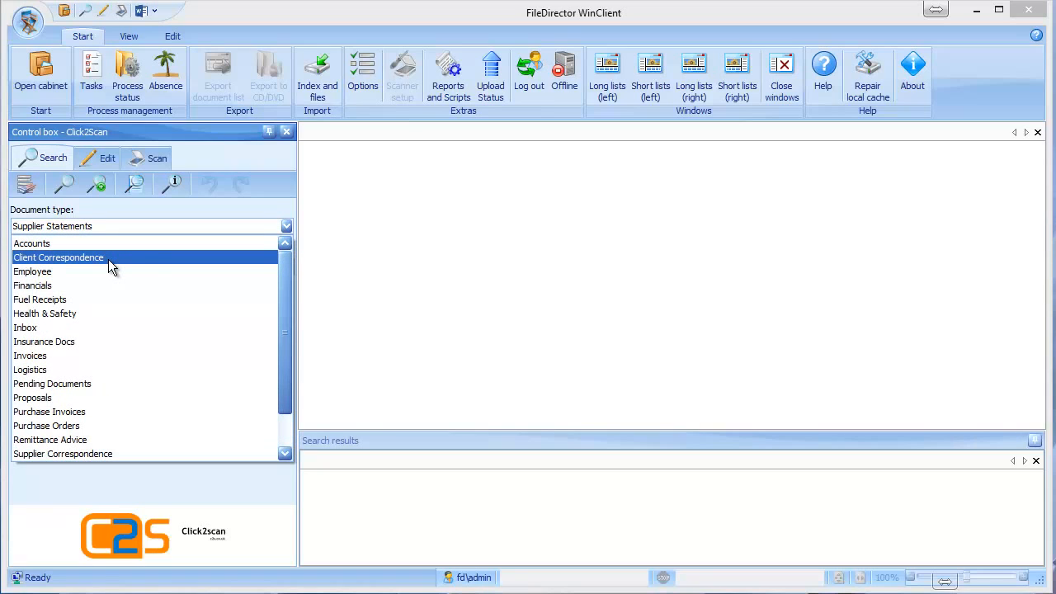
click(58, 256)
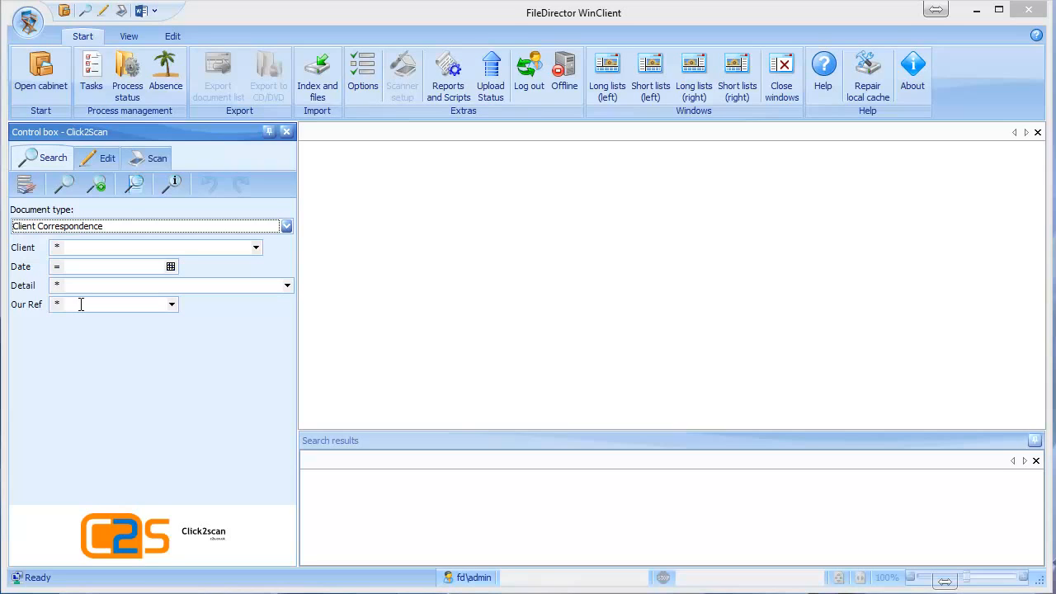
click(285, 226)
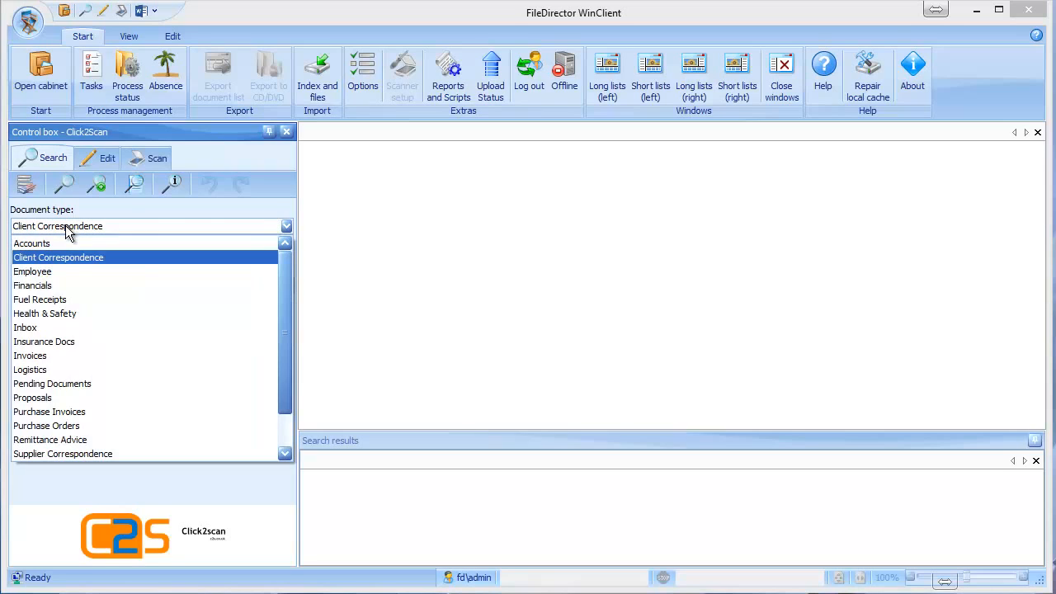
click(49, 411)
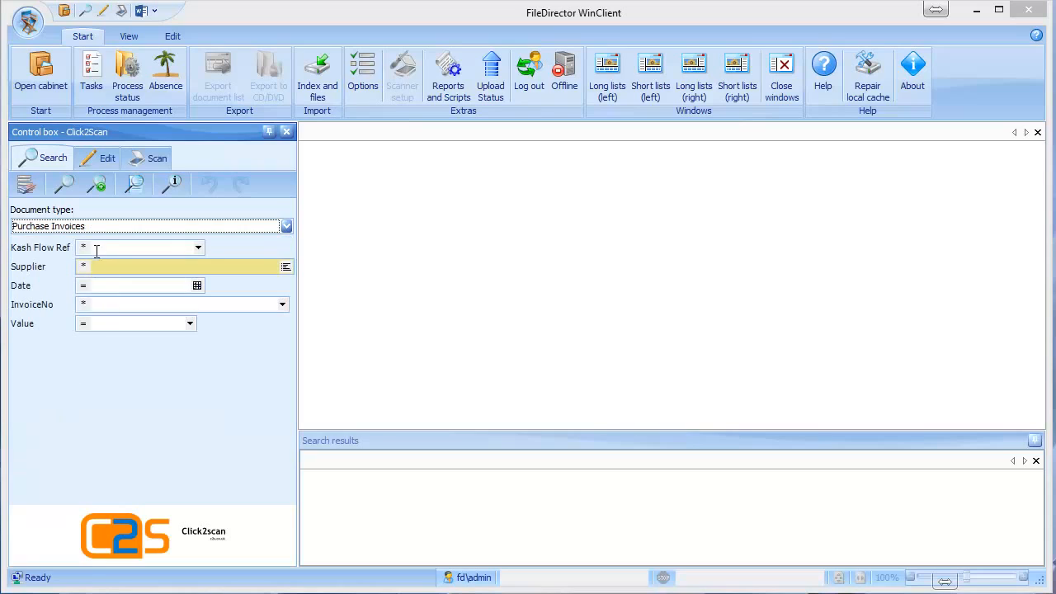
Search Kash Flow Ref KF05091, open TNT invoice 4023420 and show its context menu
text(KF05091)
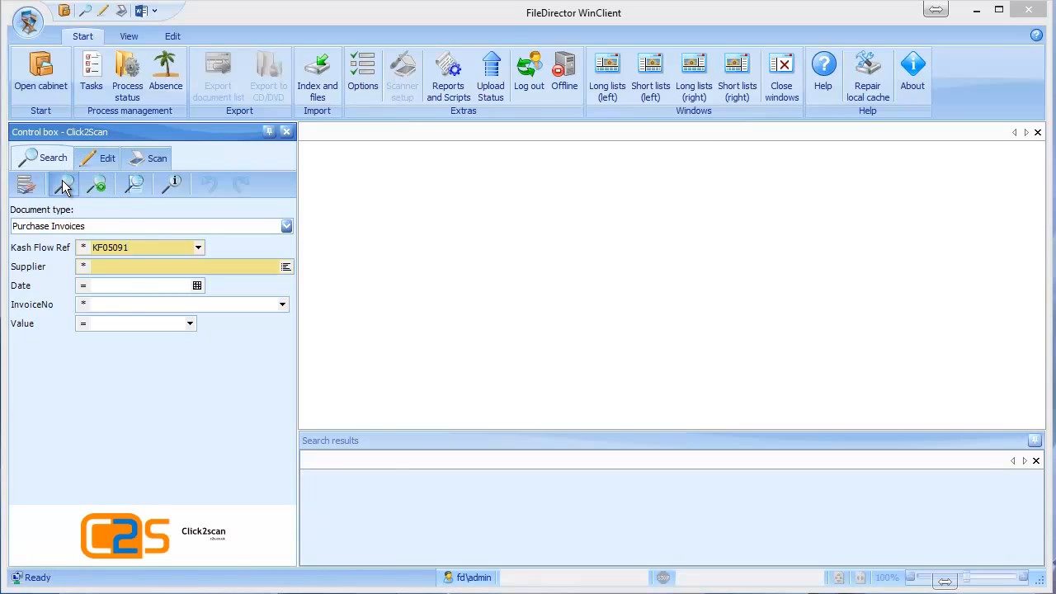
click(63, 184)
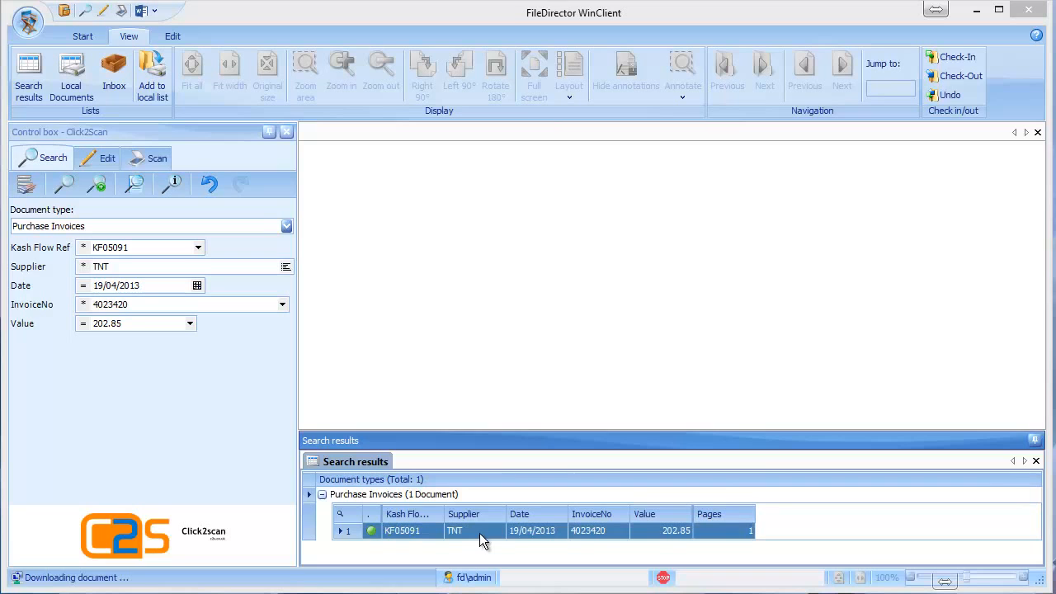
double_click(402, 530)
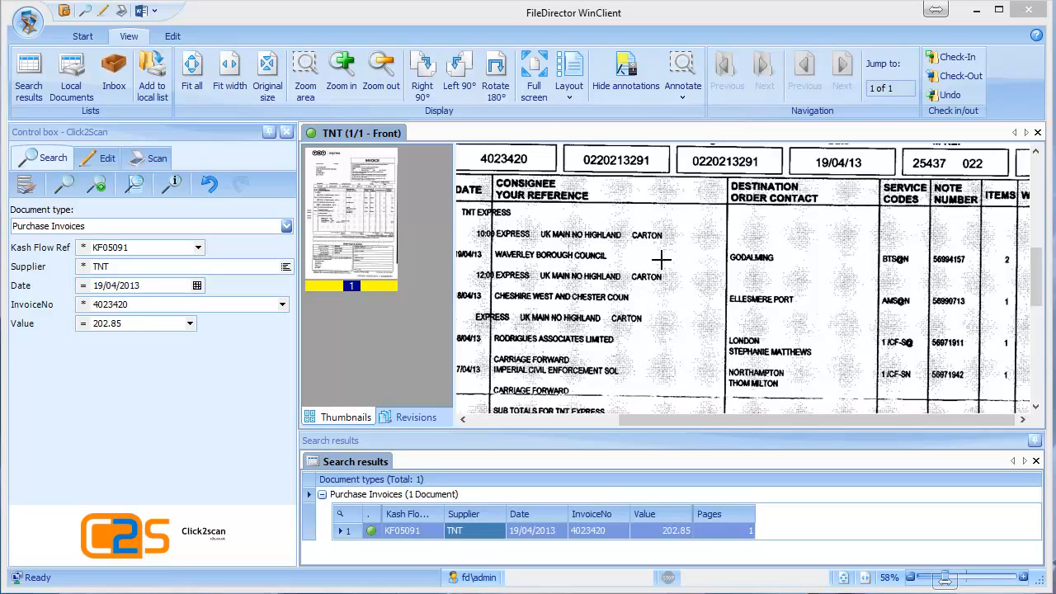
right_click(660, 260)
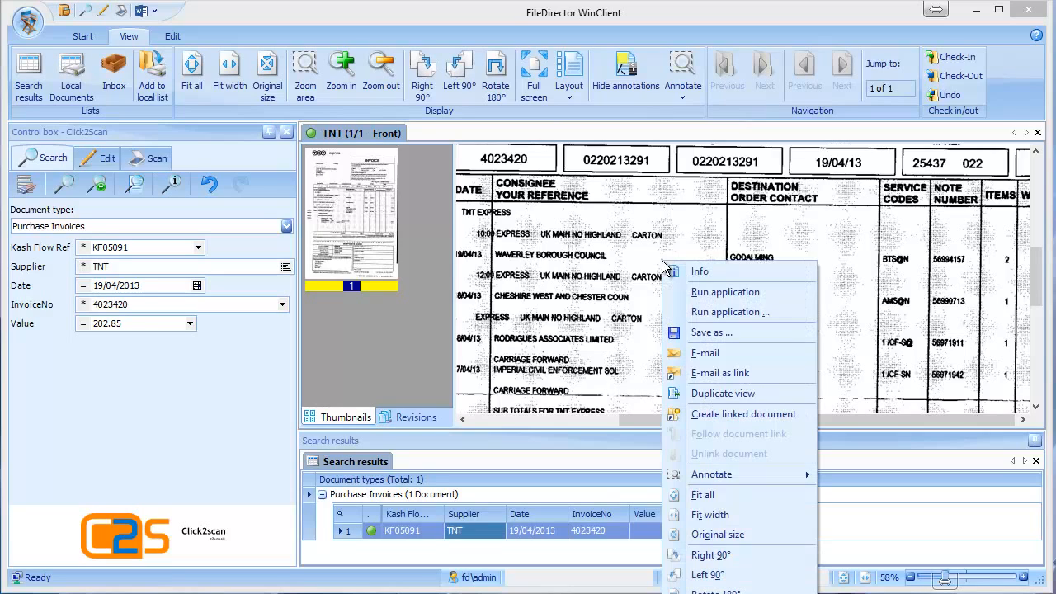
mouse_move(713, 353)
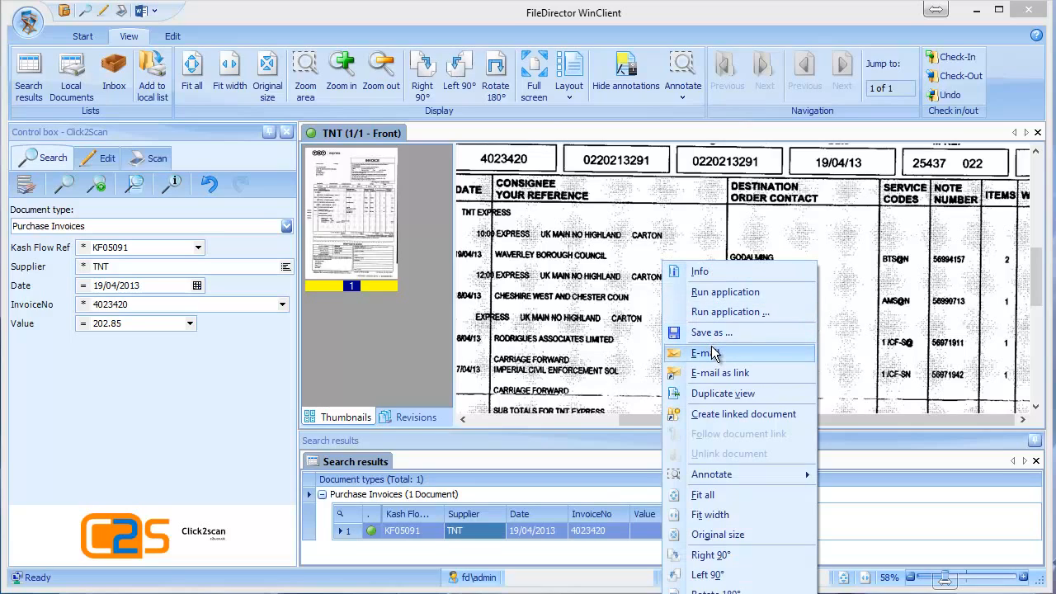
mouse_move(709, 338)
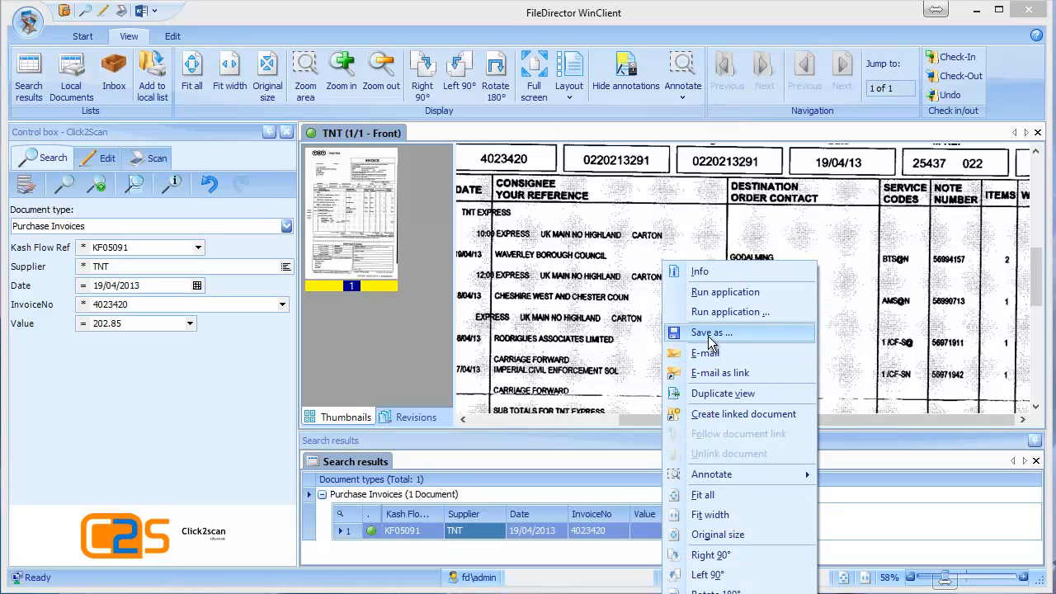
mouse_move(652, 336)
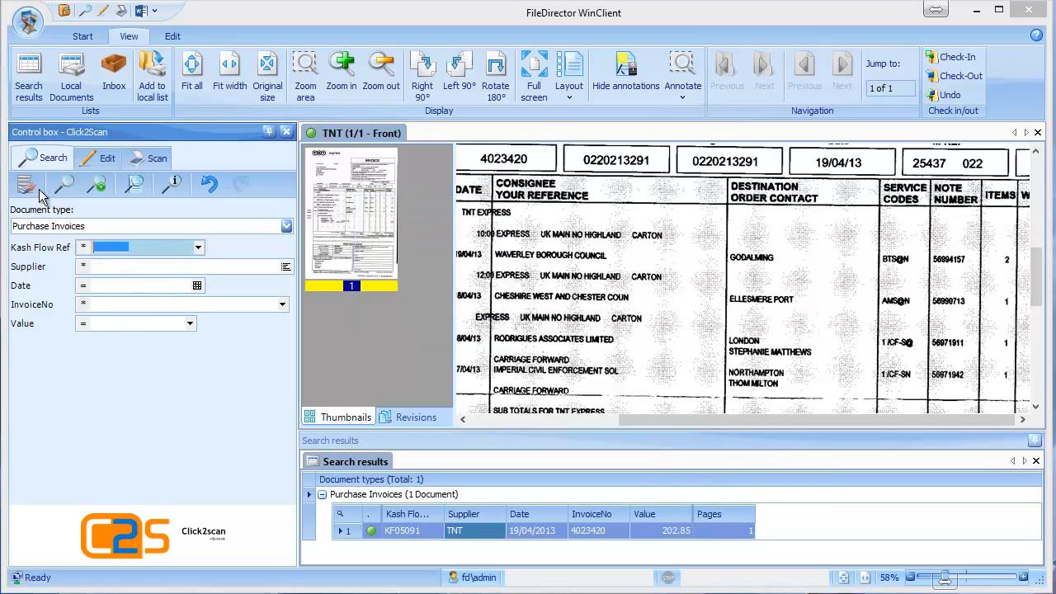
mouse_move(97, 184)
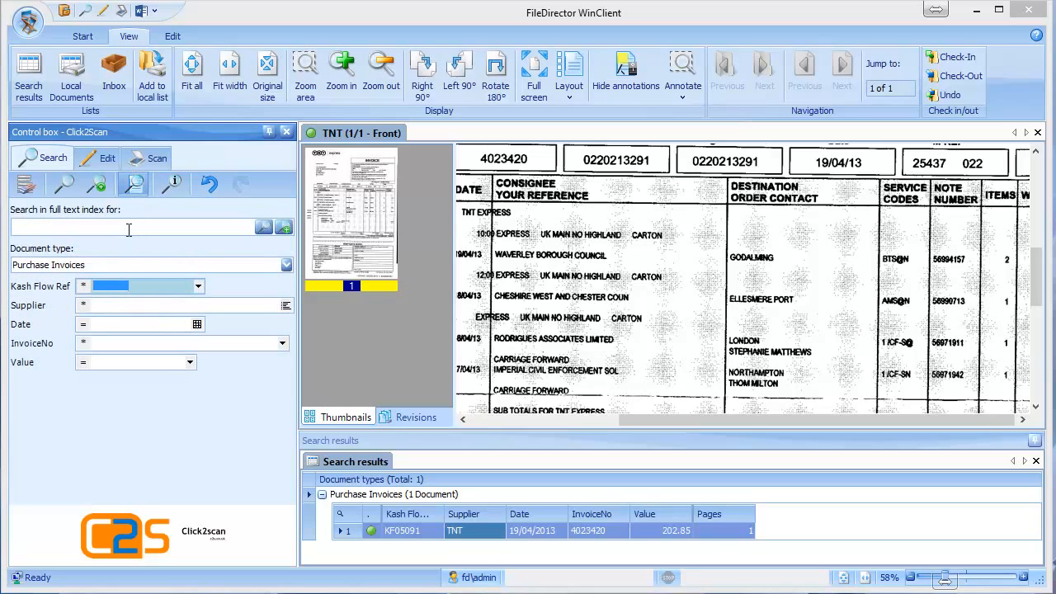
Full-text search for 'parenting' and scroll to the highlighted word in invoice KF02681
text(parent)
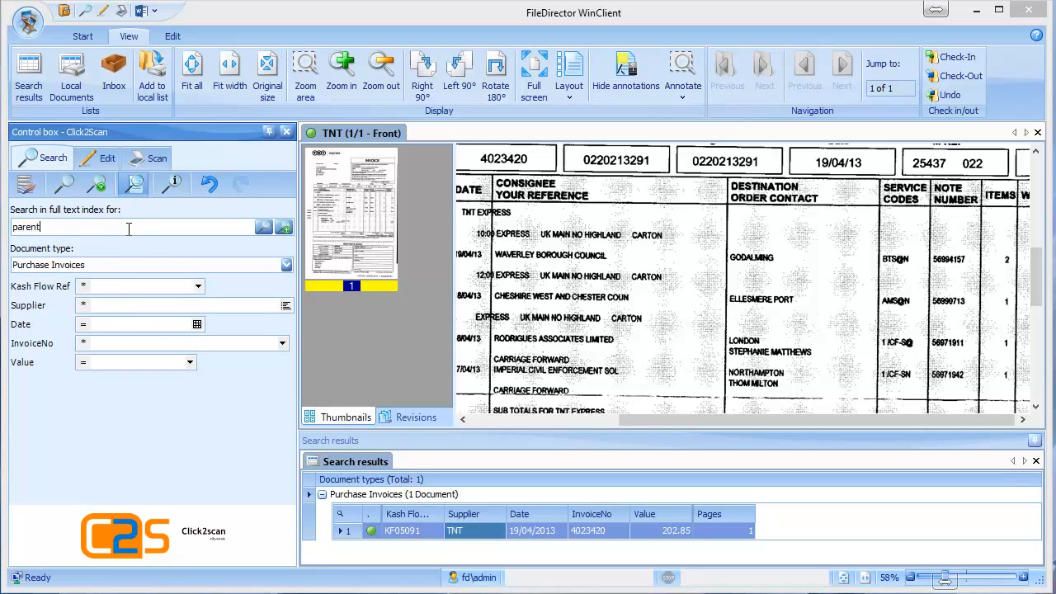
text(ing)
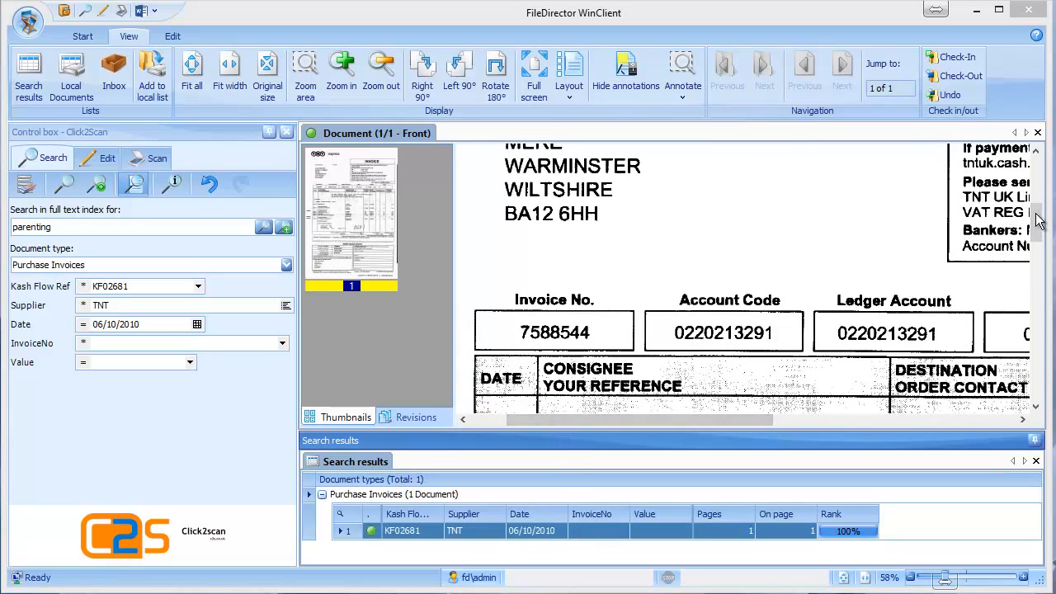
scroll(down, 3)
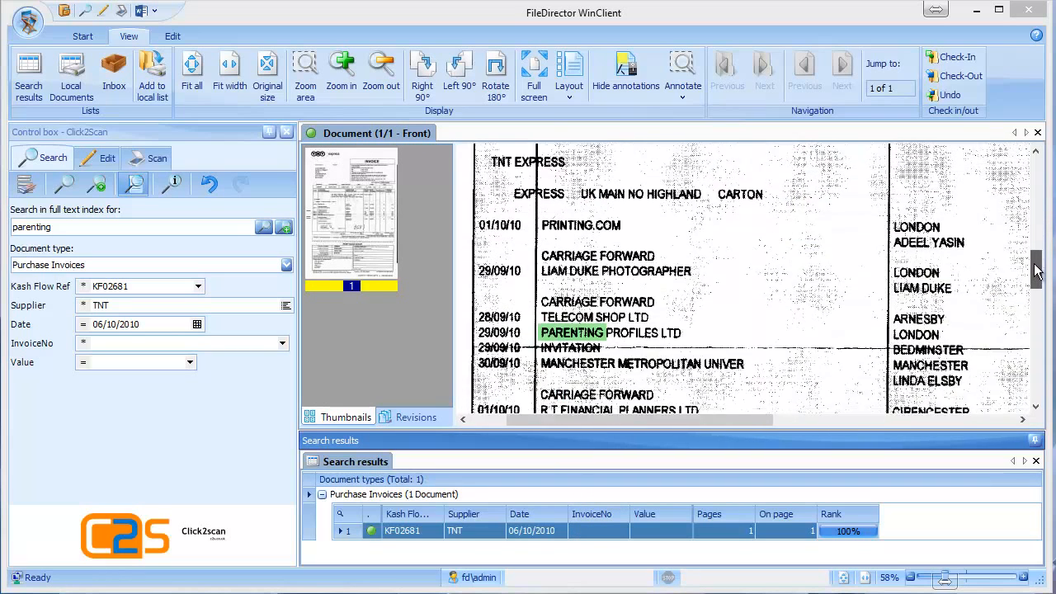
scroll(down, 3)
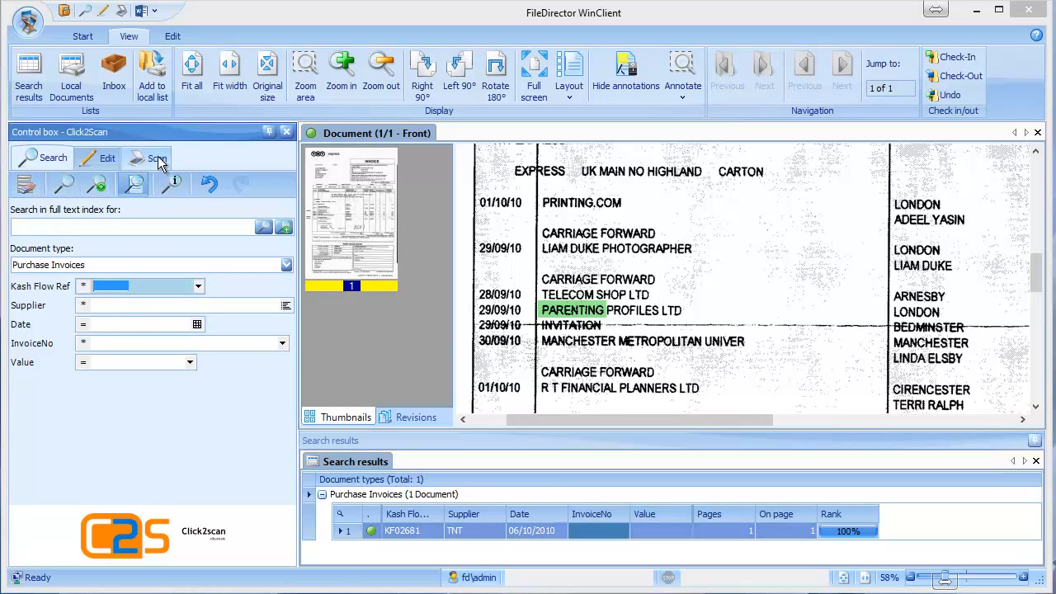
Scan a new TNT invoice into local documents, then zoom in and fit the page
click(156, 158)
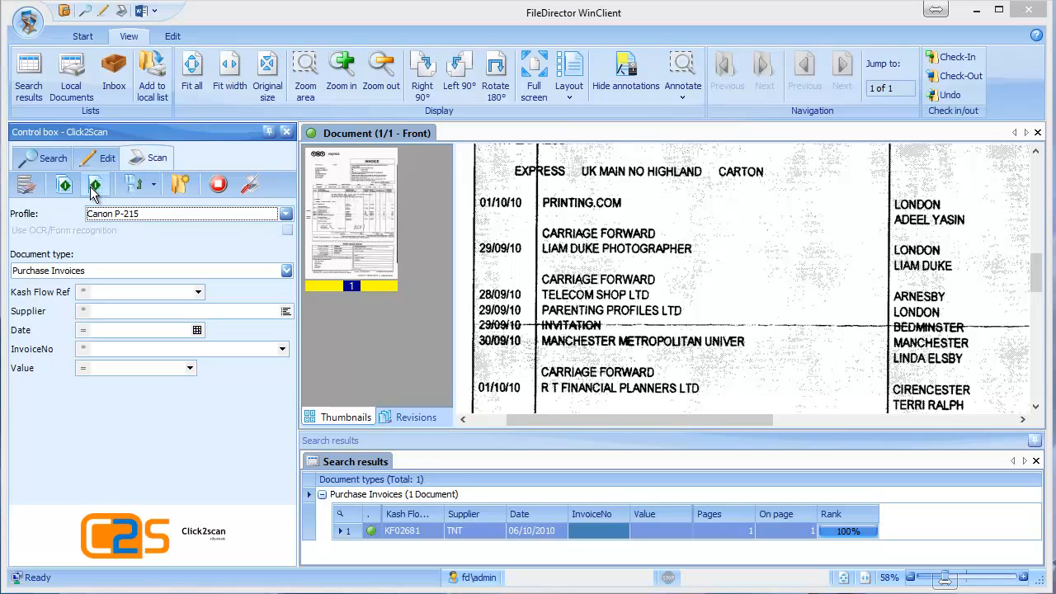
mouse_move(96, 184)
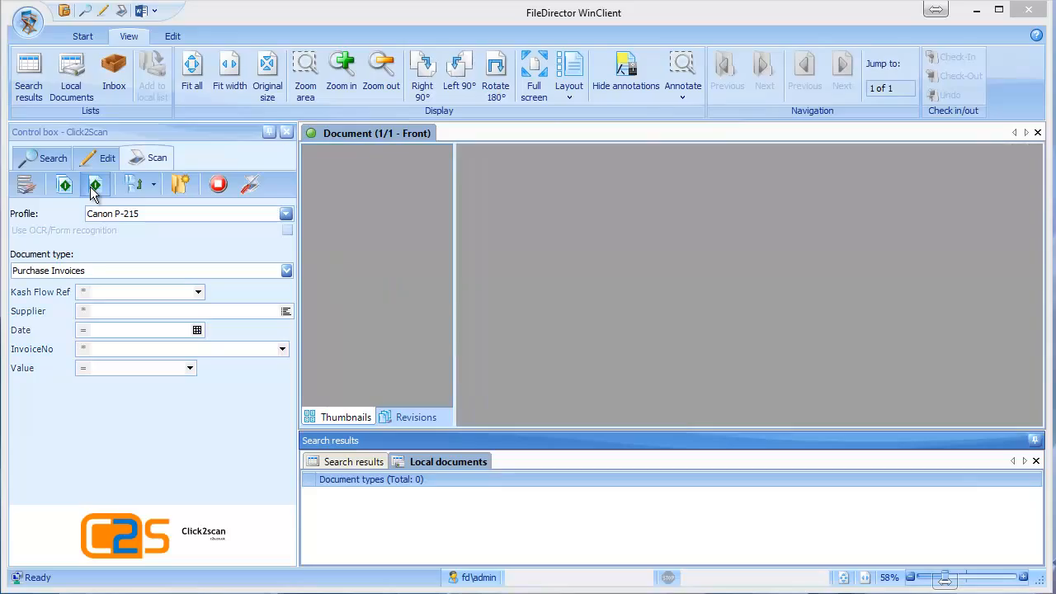
click(96, 183)
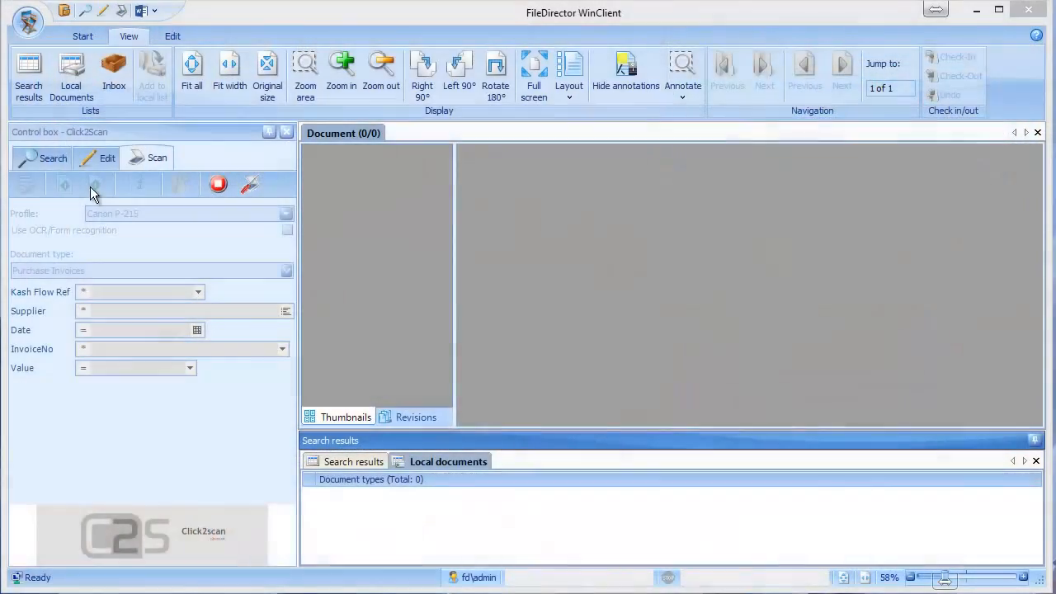
click(63, 184)
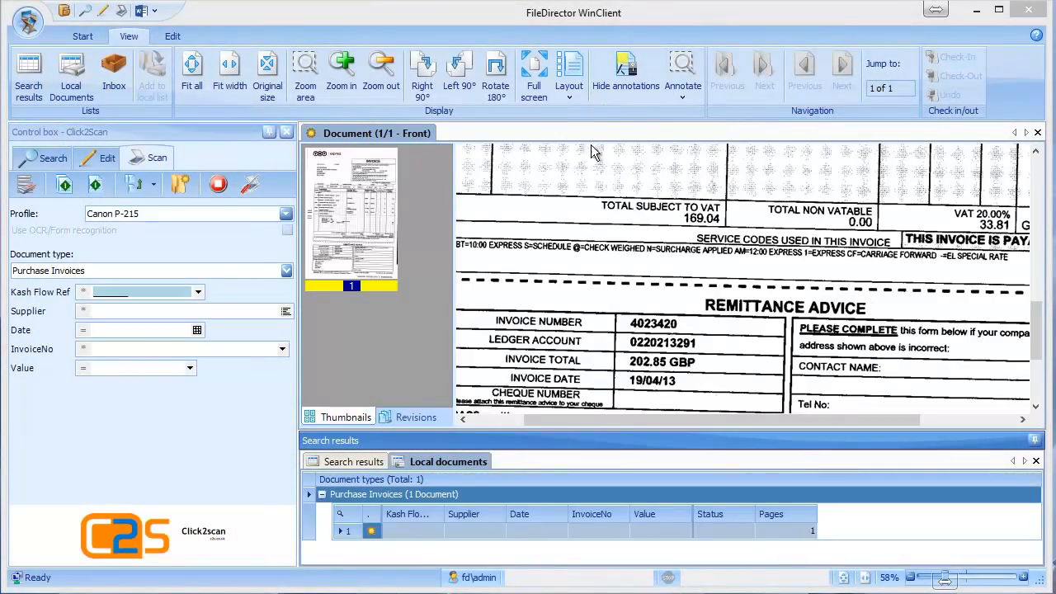
click(341, 70)
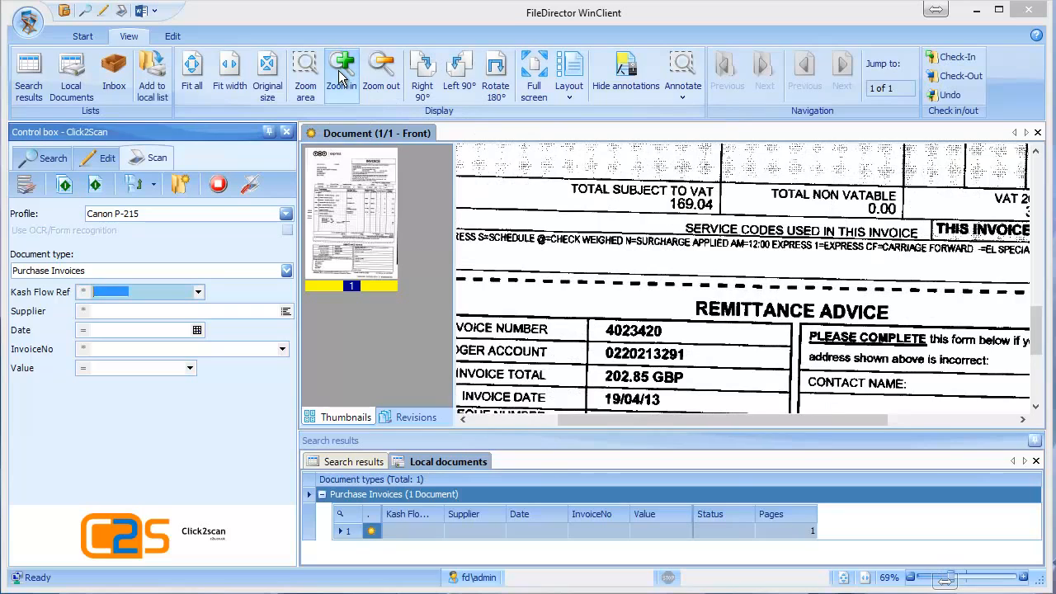
click(381, 71)
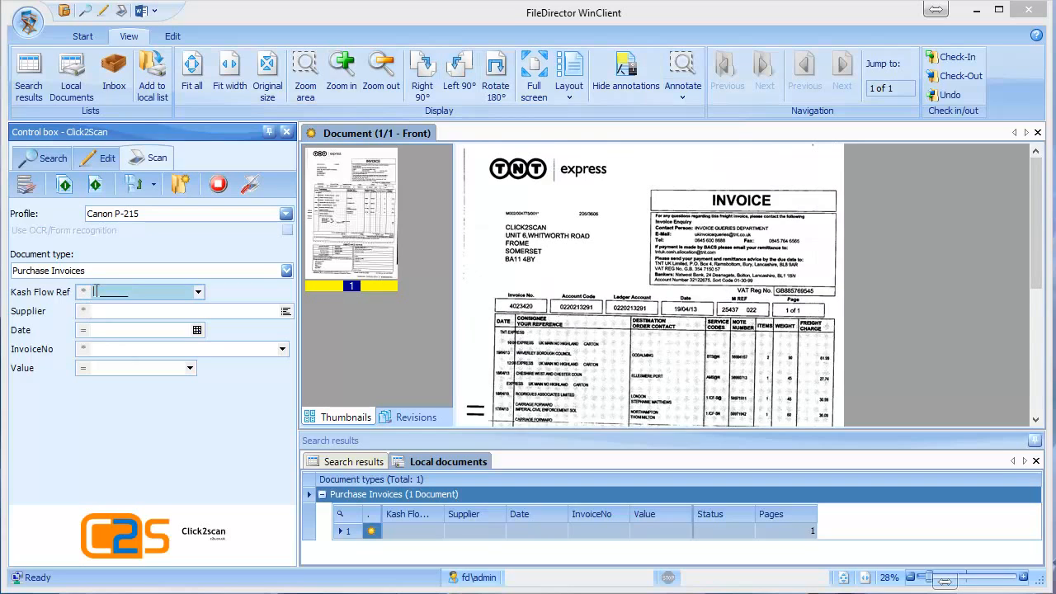
Enter reference KF05095, supplier TNT UK and date 07/05/2013
text(KF05095)
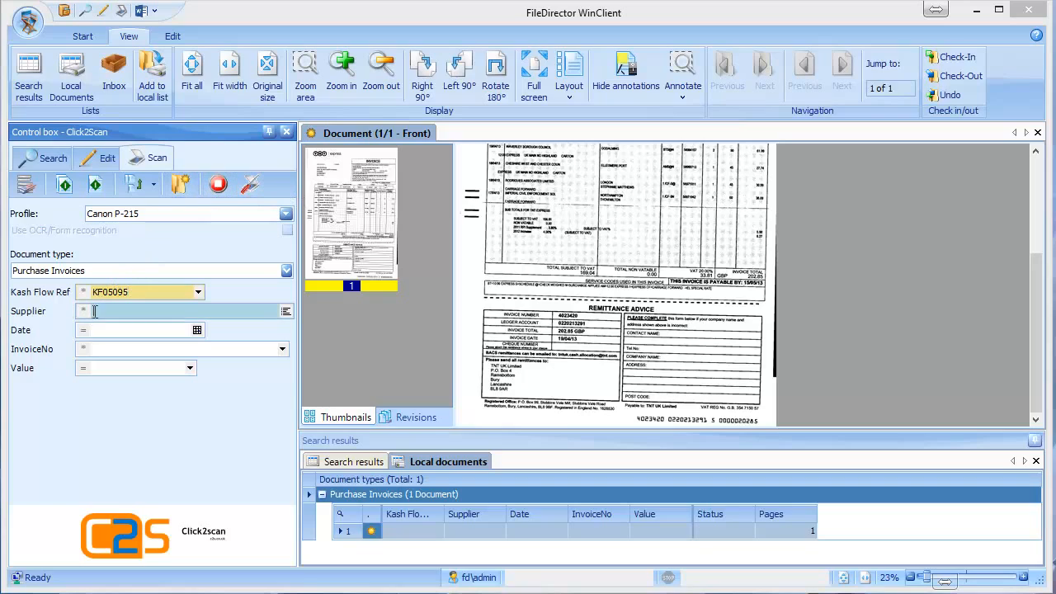
text(TNT UK)
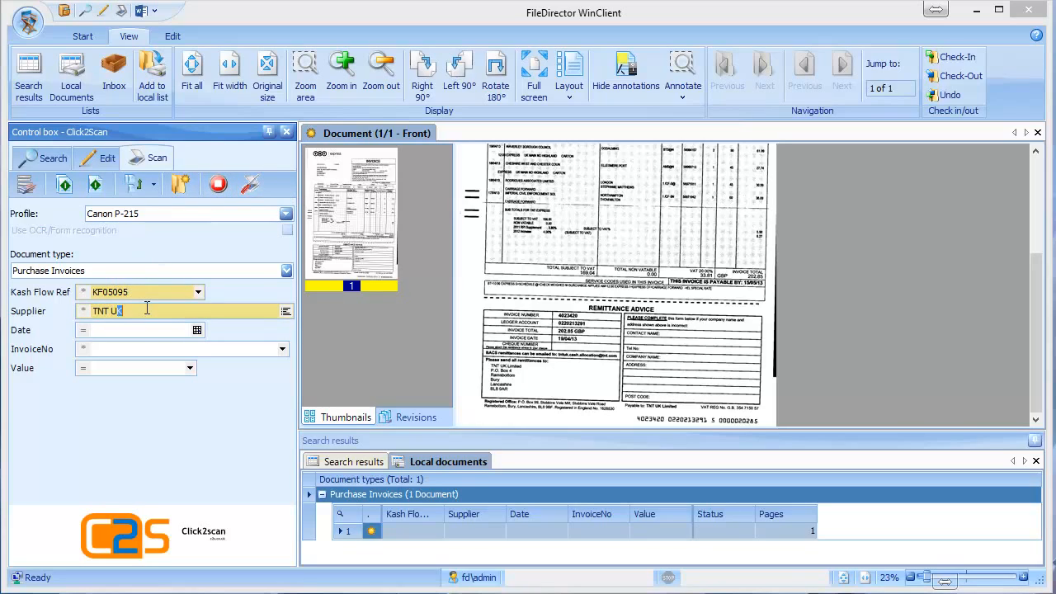
click(136, 330)
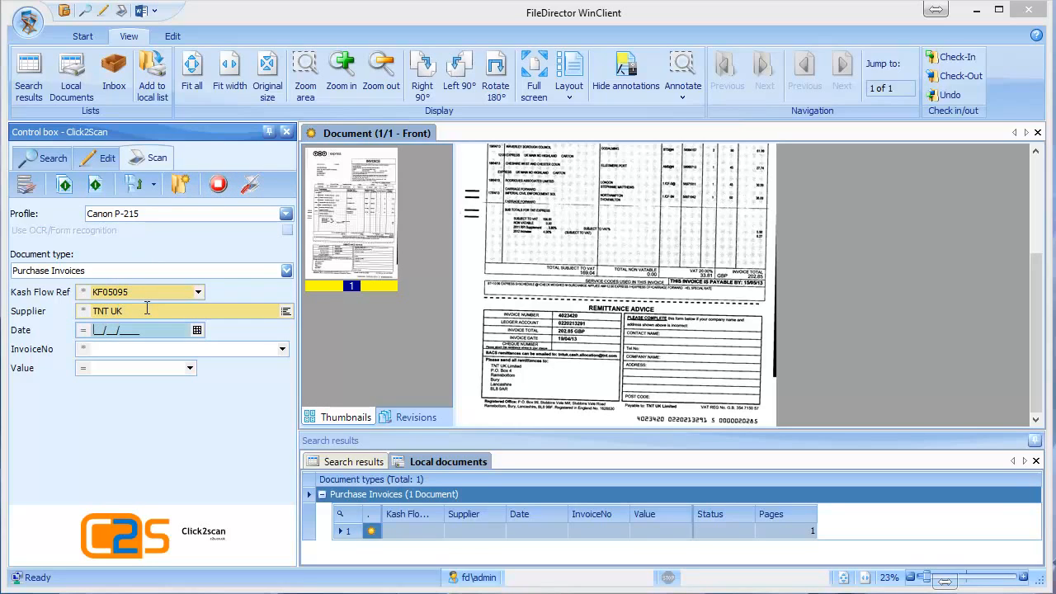
click(197, 330)
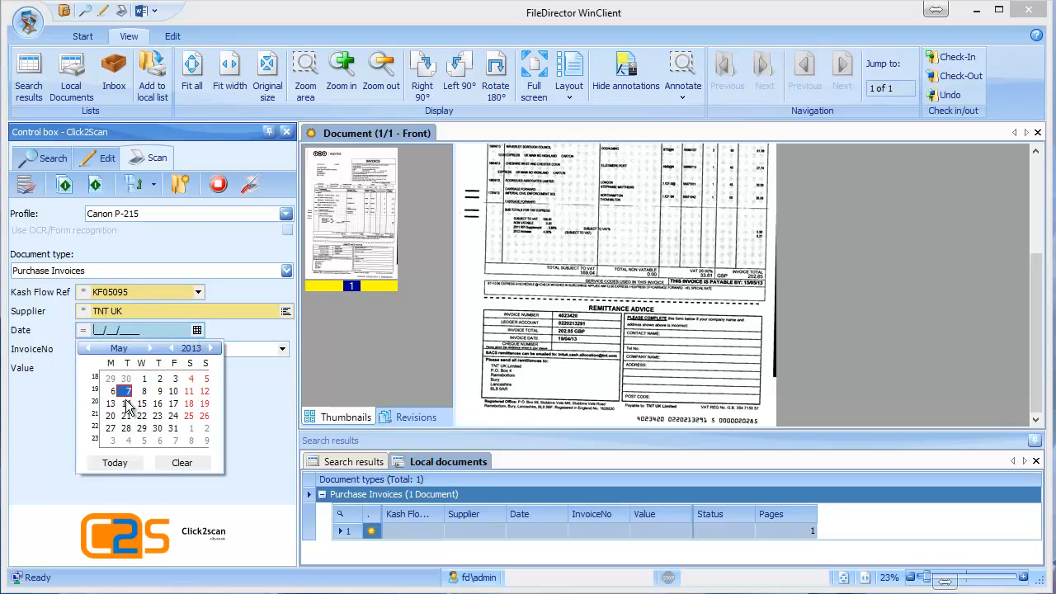
click(127, 391)
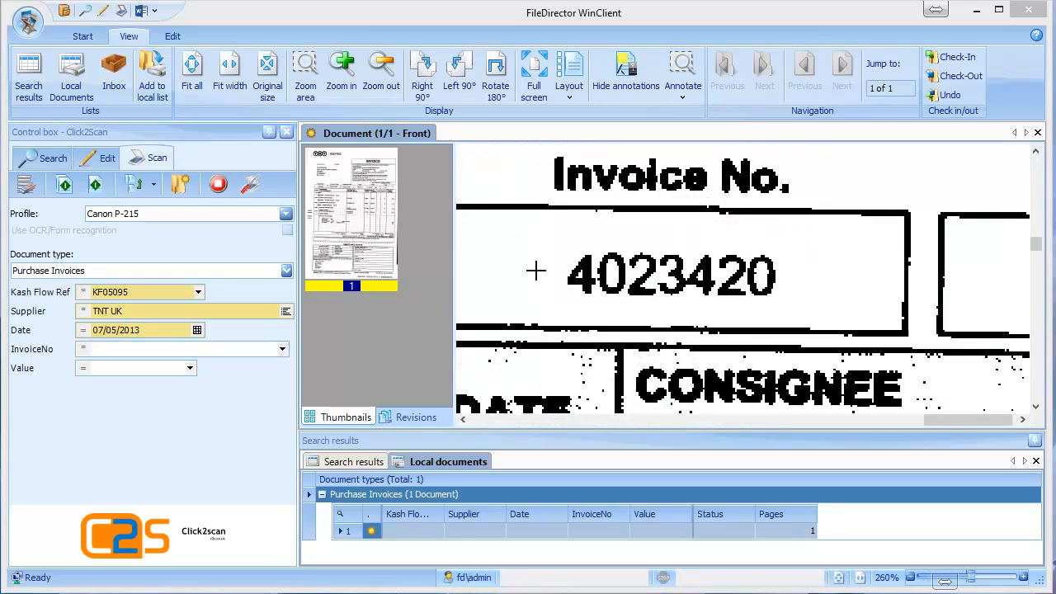
Enter invoice number 4023420 and value 202.85, then save the index entry
click(178, 349)
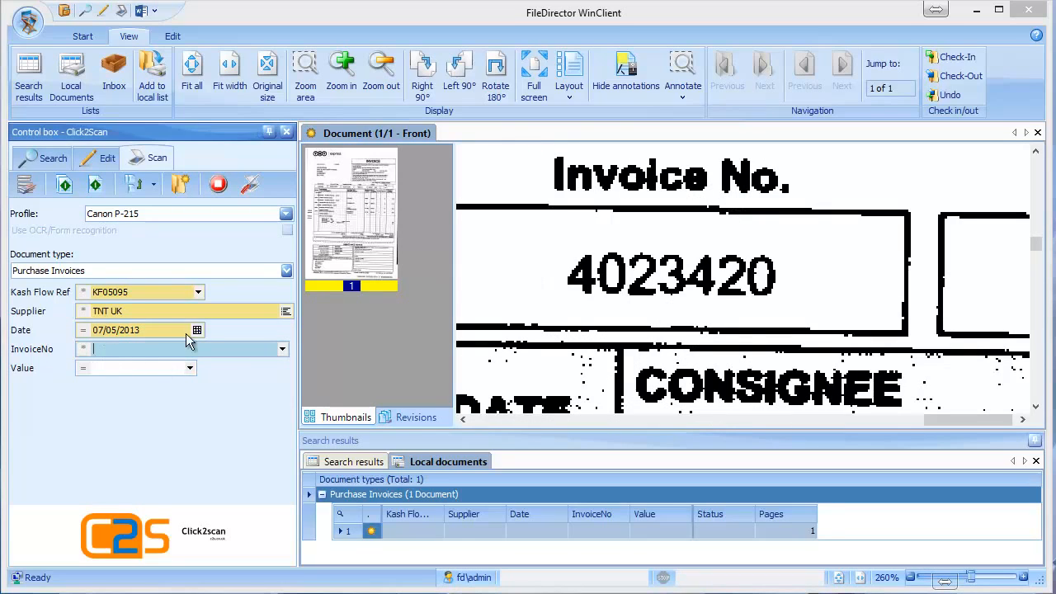
text(4023420)
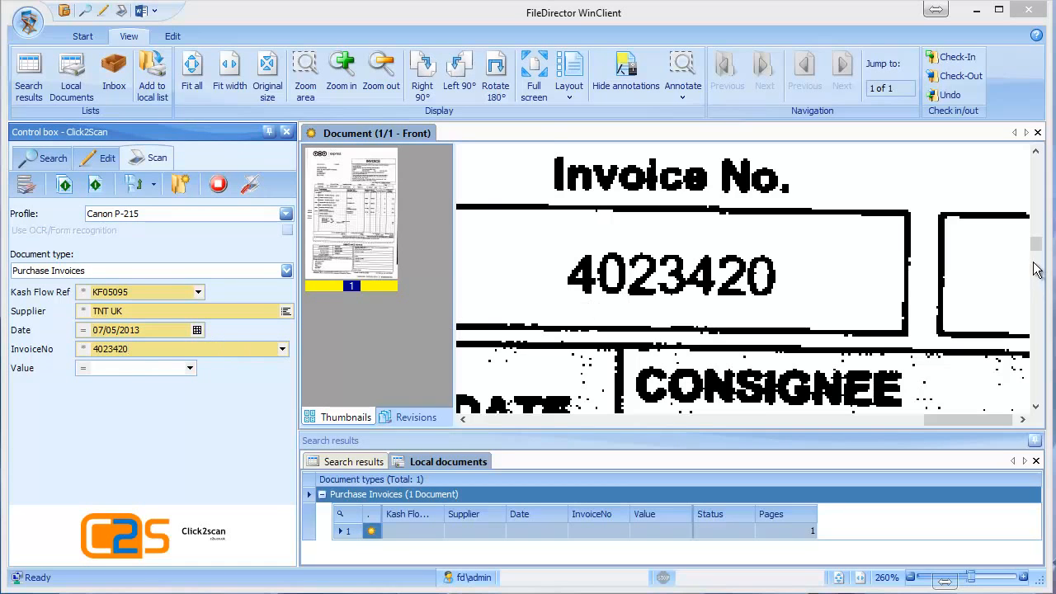
scroll(down, 3)
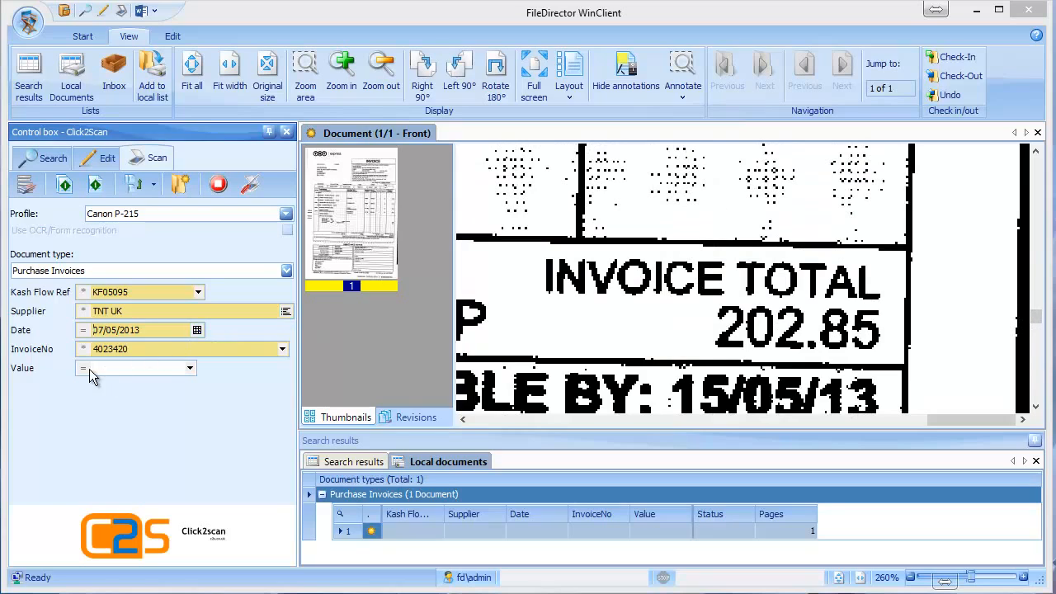
text(202.85)
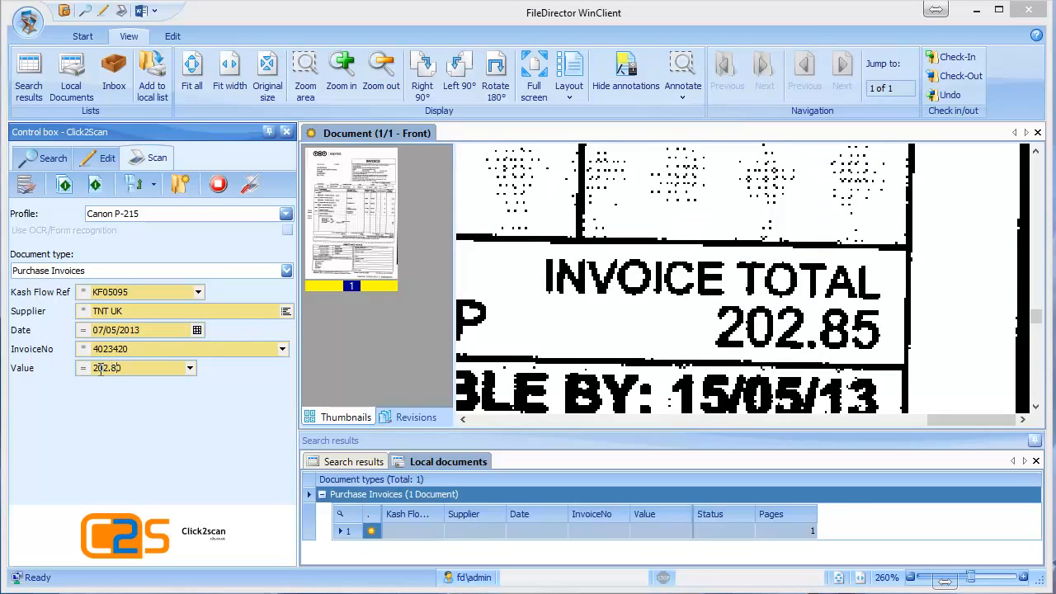
click(106, 158)
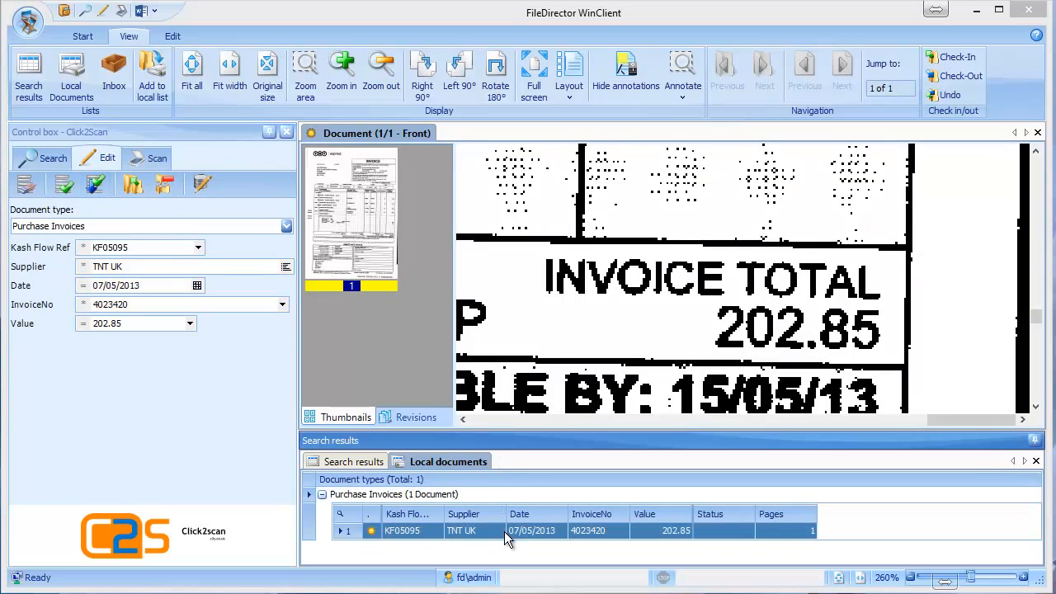
click(532, 531)
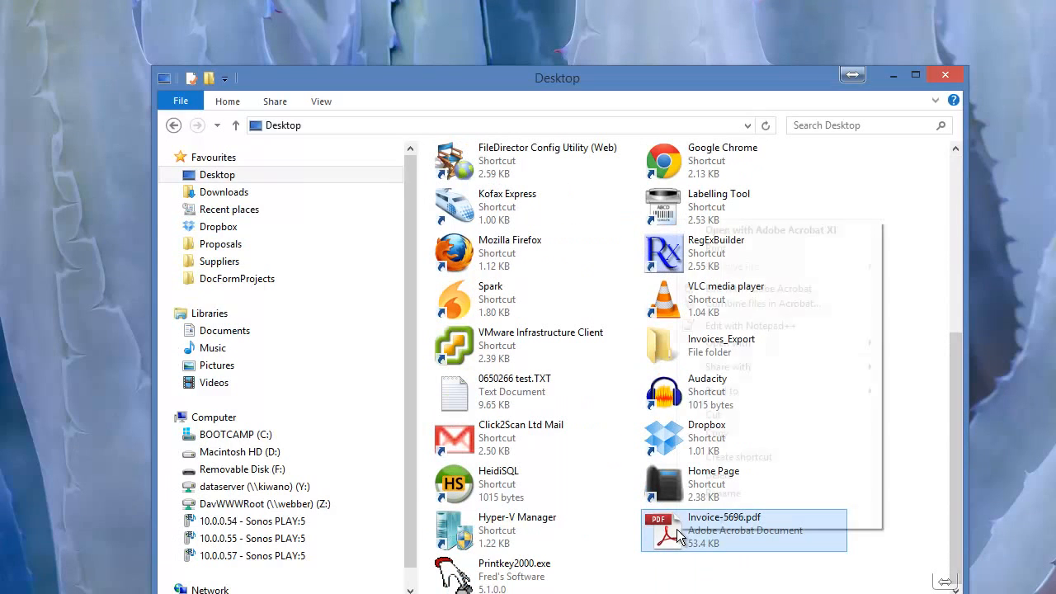
Send Desktop file Invoice-5696.pdf to FileDirector from its context menu
right_click(723, 530)
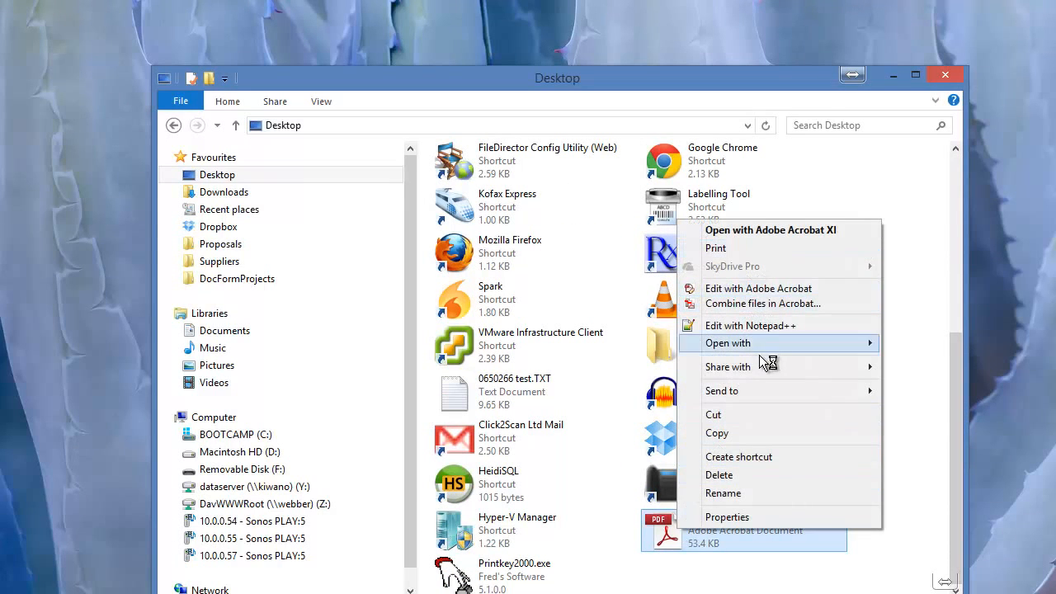
click(721, 390)
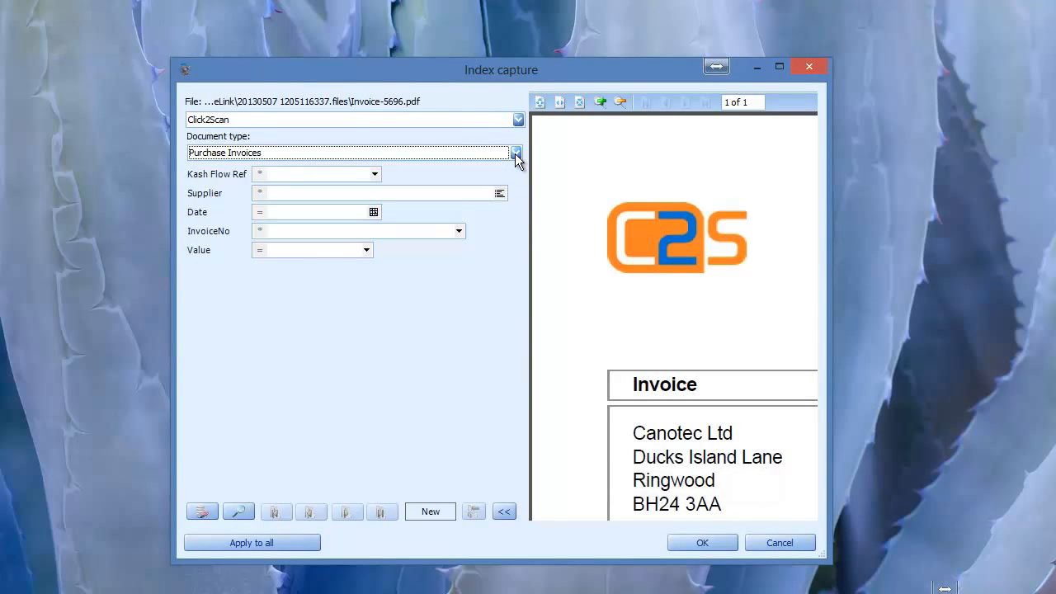
File Invoice-5696.pdf as Sales Invoices: 5696, Canotec Ltd, 13/03/2013, ref 89103
click(517, 153)
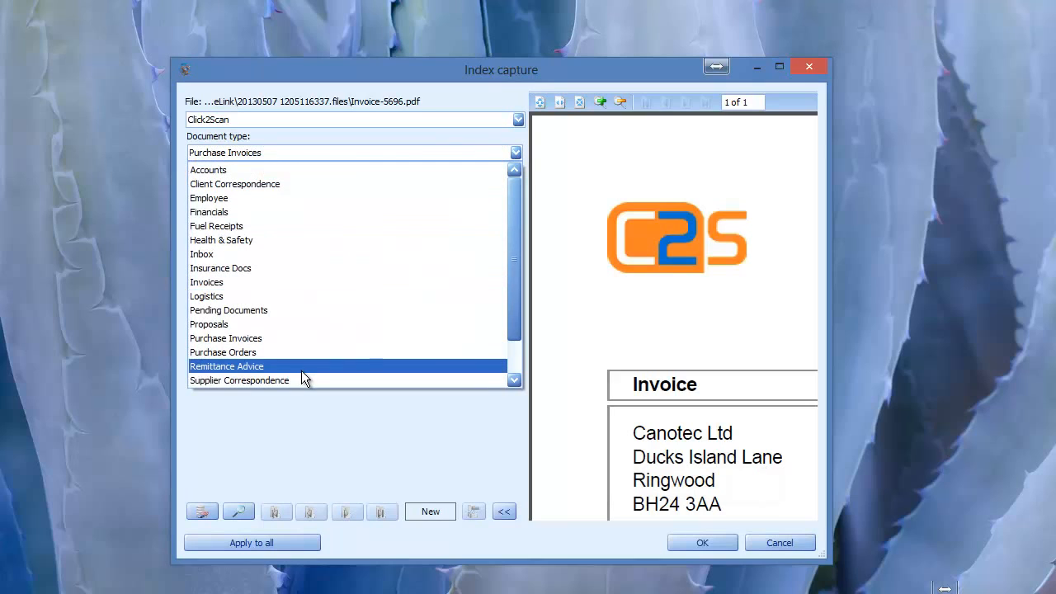
scroll(down, 3)
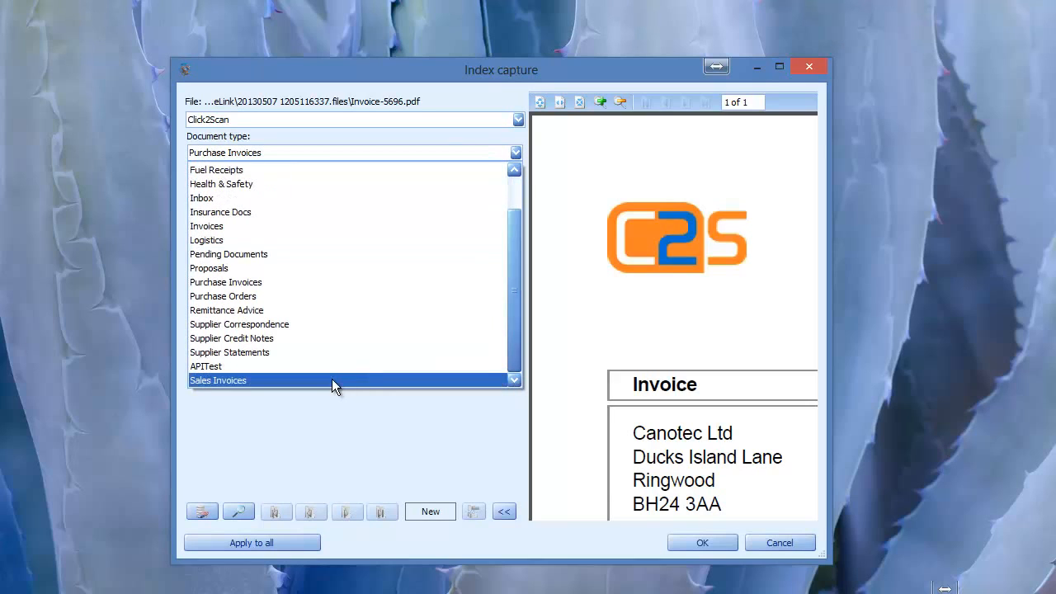
click(218, 380)
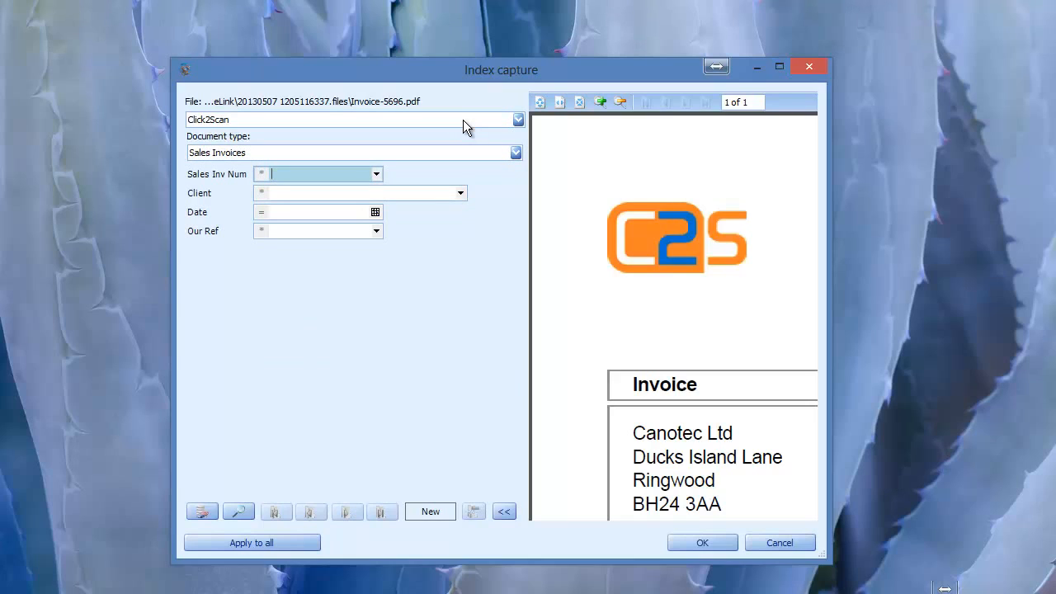
text(5696)
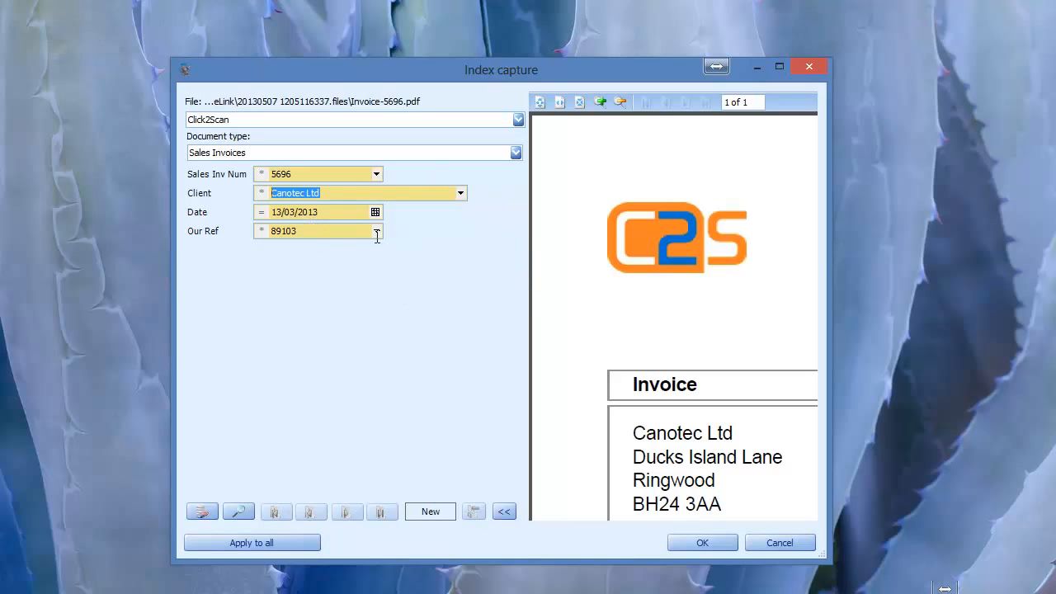
mouse_move(336, 225)
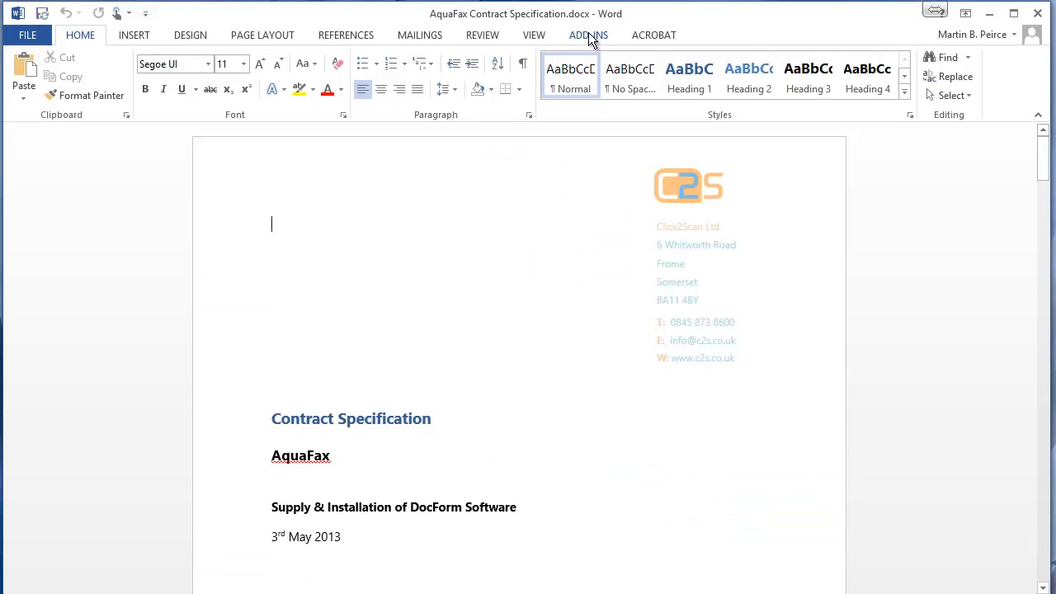
Send the Word contract via the FileDirector add-in and confirm Click2Scan, Client Correspondence
click(588, 35)
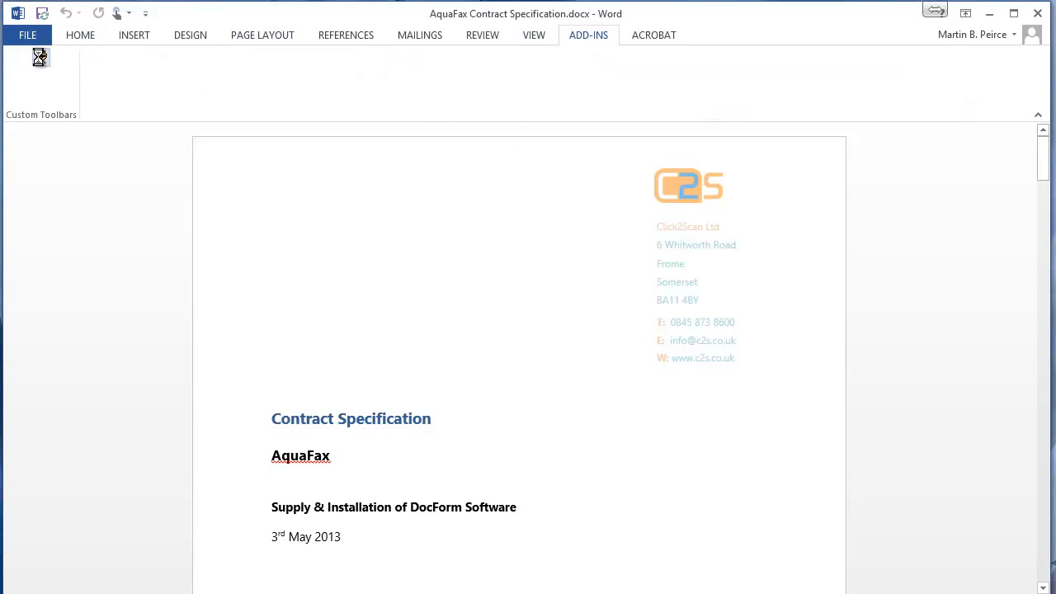
mouse_move(45, 62)
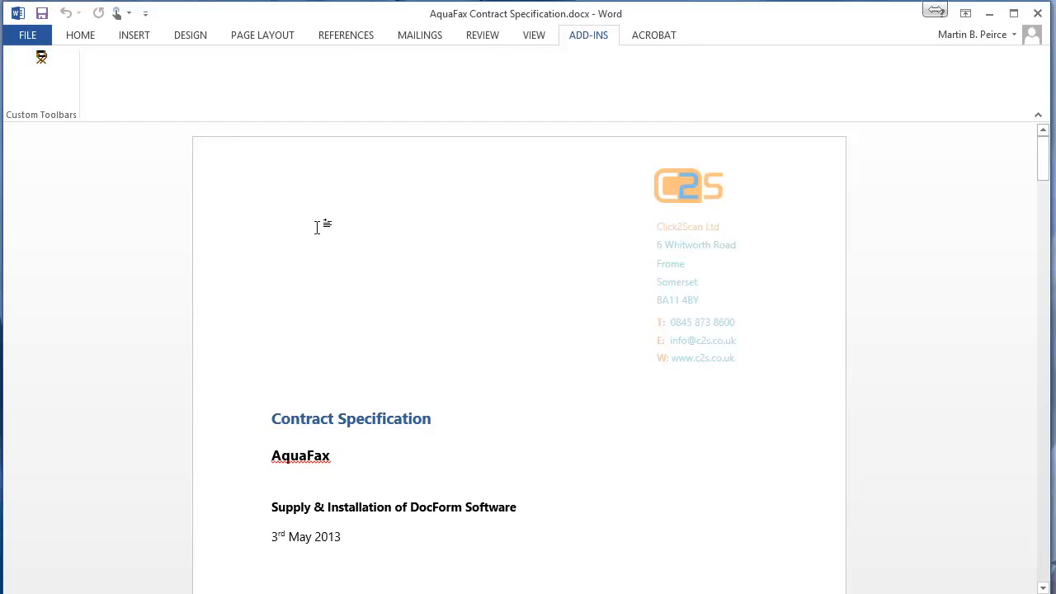
click(272, 225)
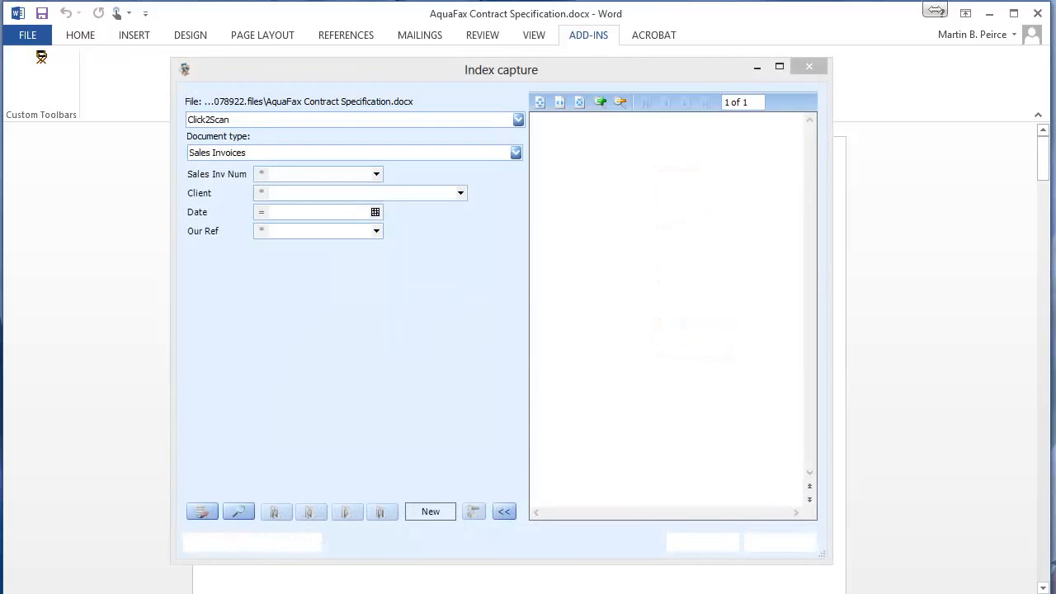
click(515, 152)
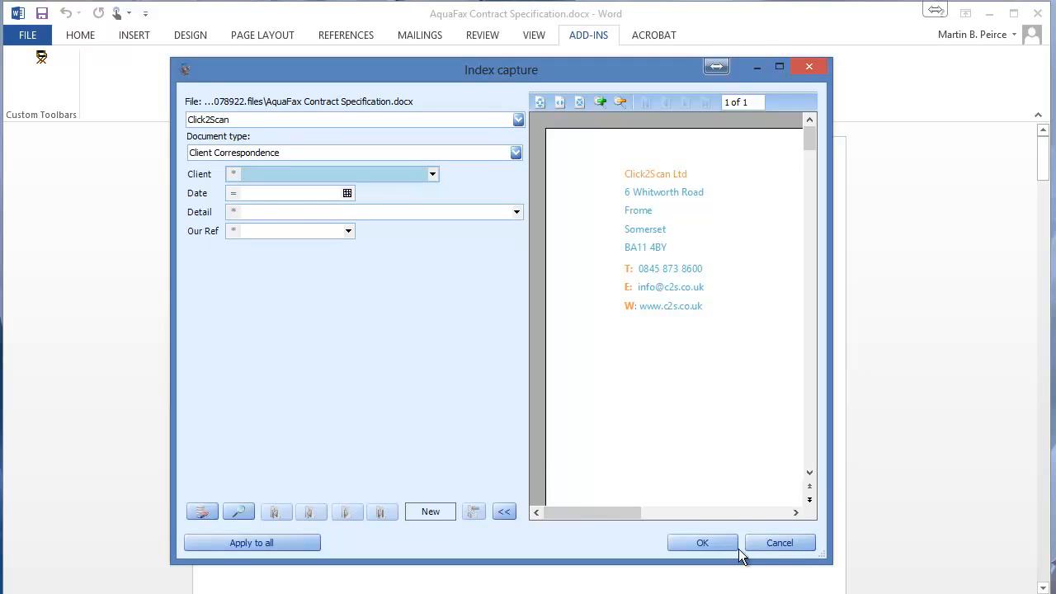
click(702, 542)
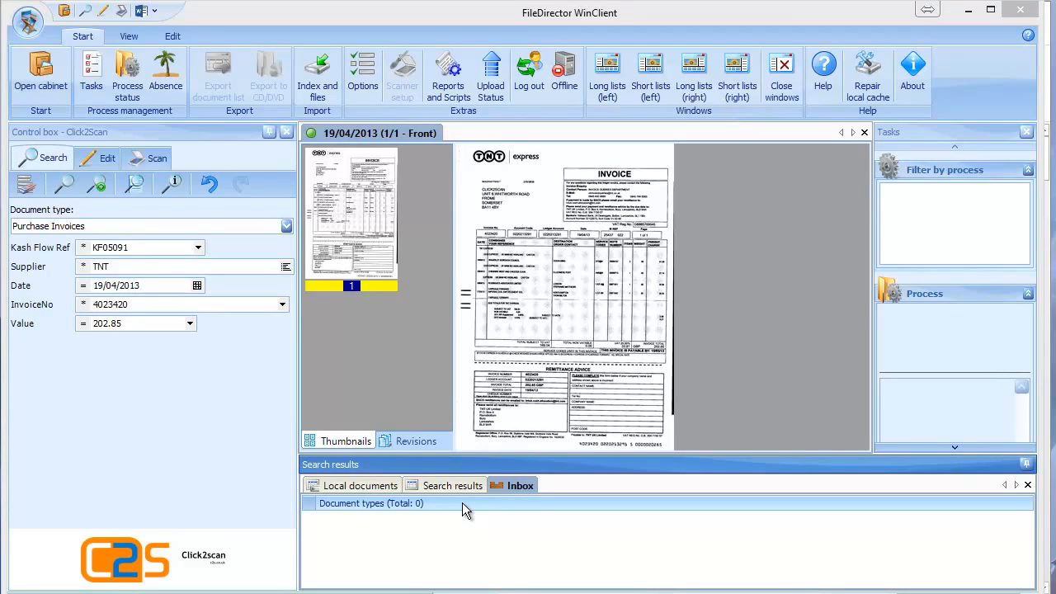
Send TNT invoice KF05091 to the Invoice Approval process with comment 'please check'
click(454, 485)
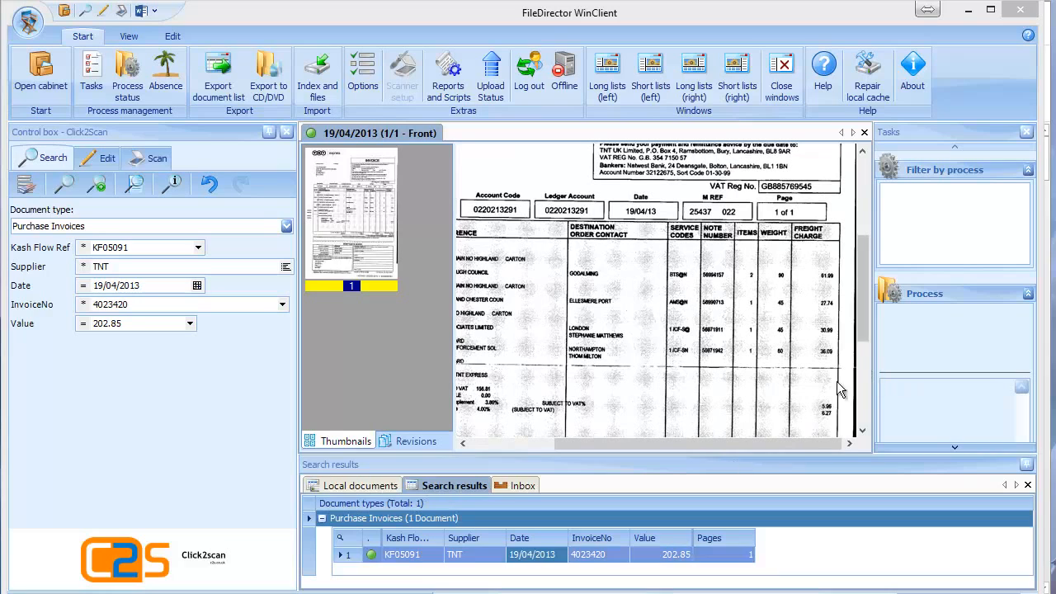
click(129, 36)
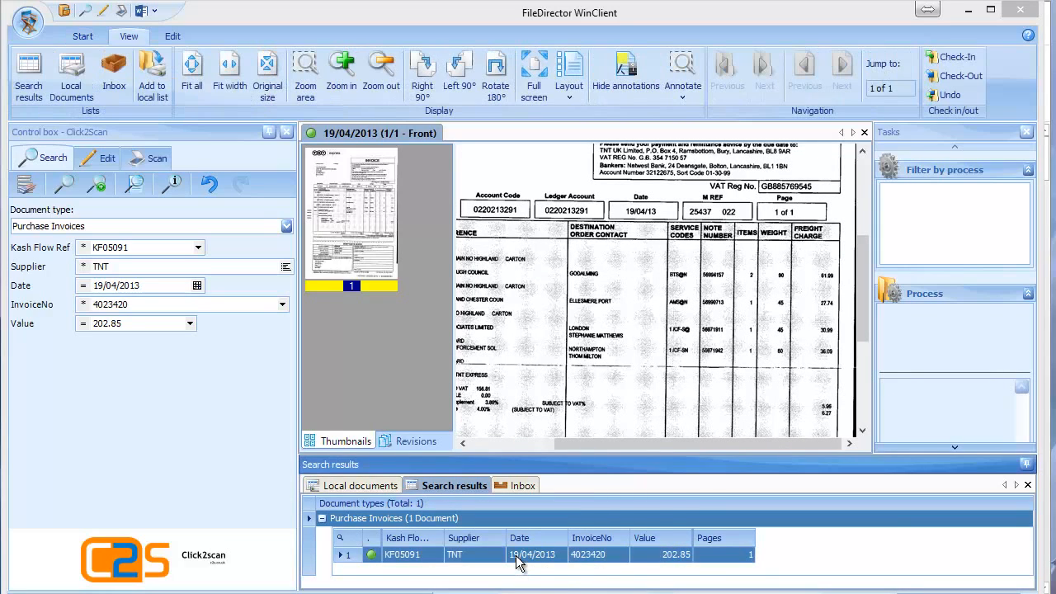
right_click(533, 555)
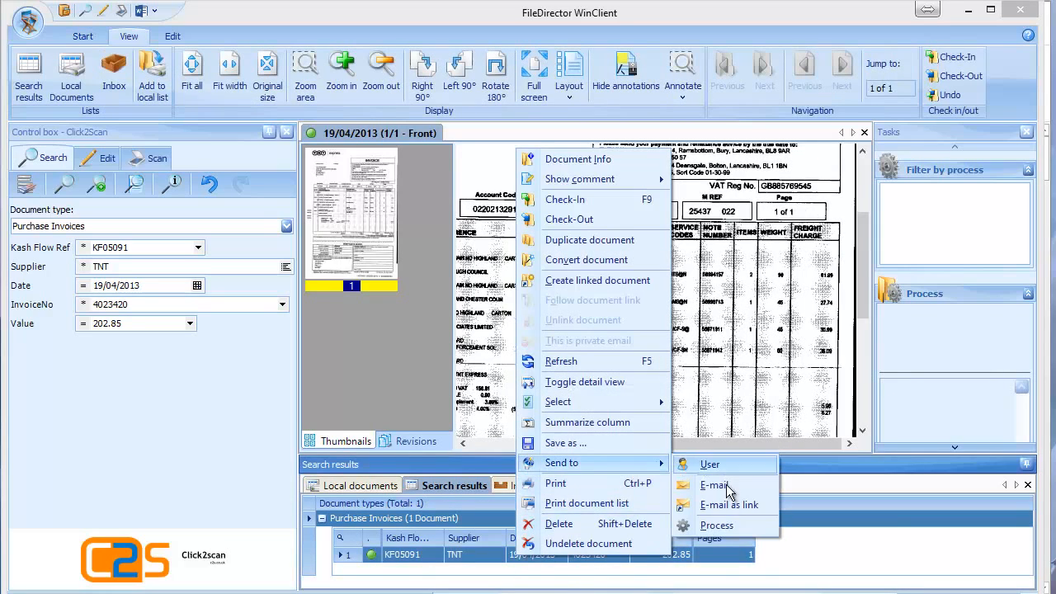
click(716, 525)
text(p)
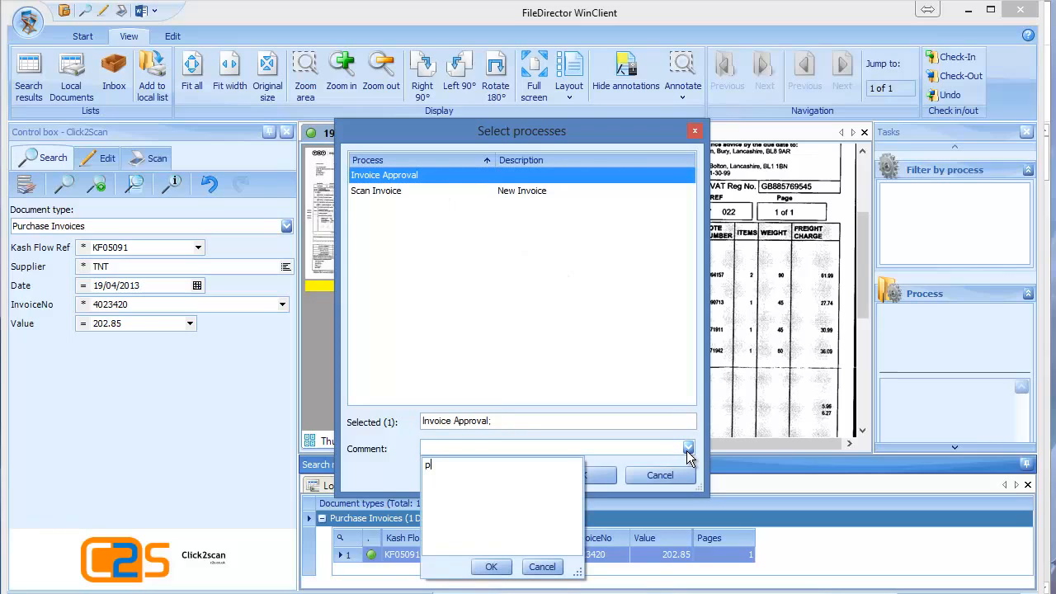
text(lease check)
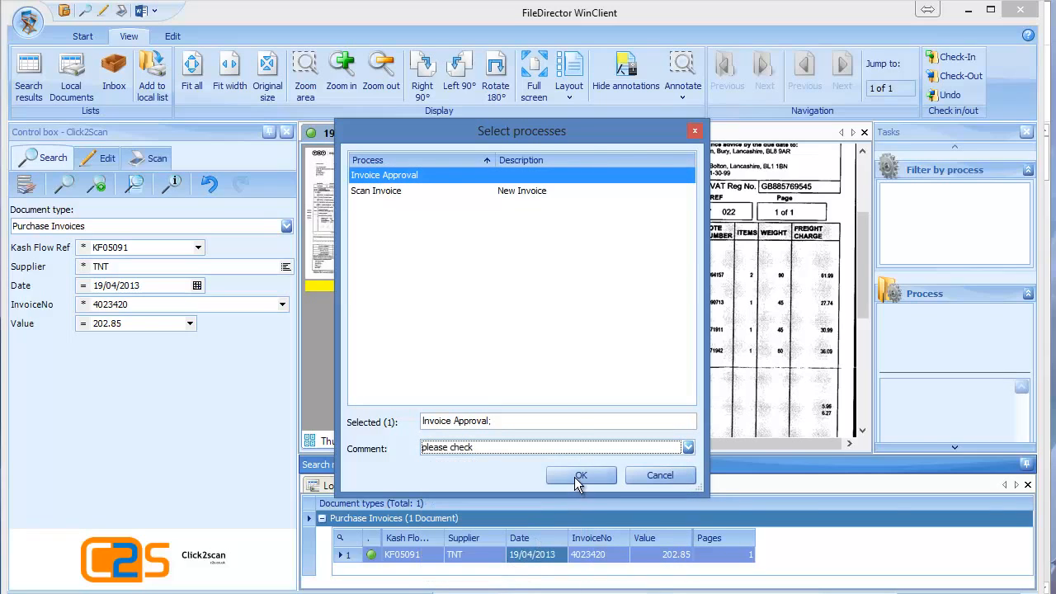
click(581, 476)
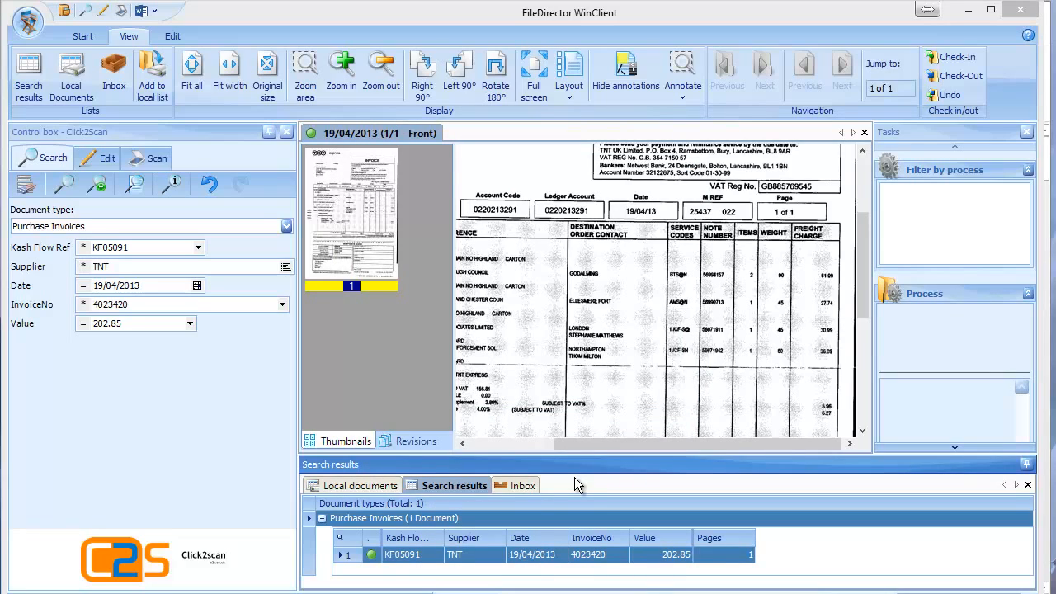
mouse_move(237, 126)
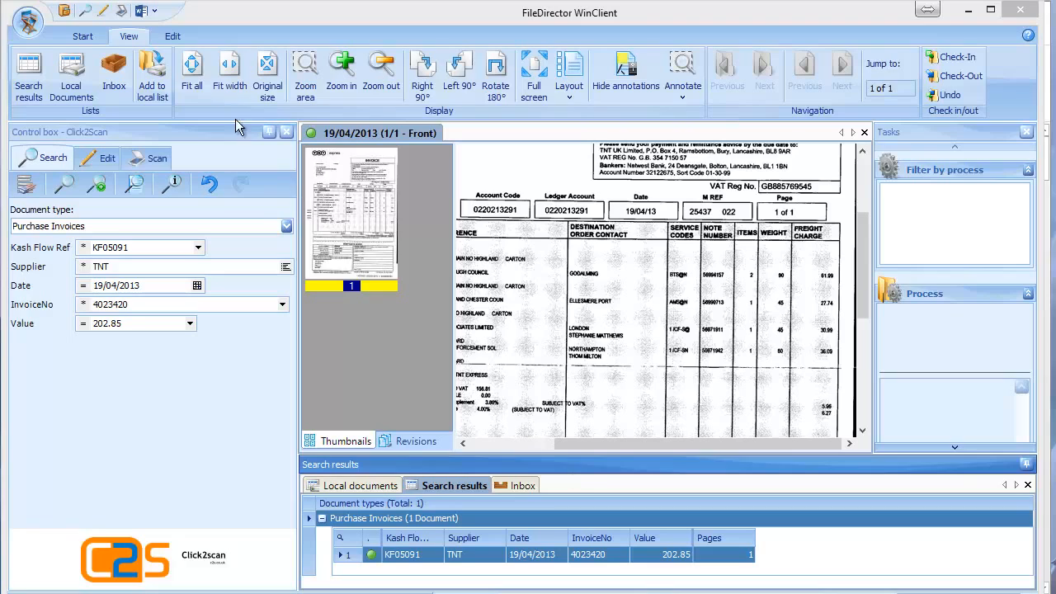
Open Process status to see the invoice awaiting fd\martin's approval
click(82, 36)
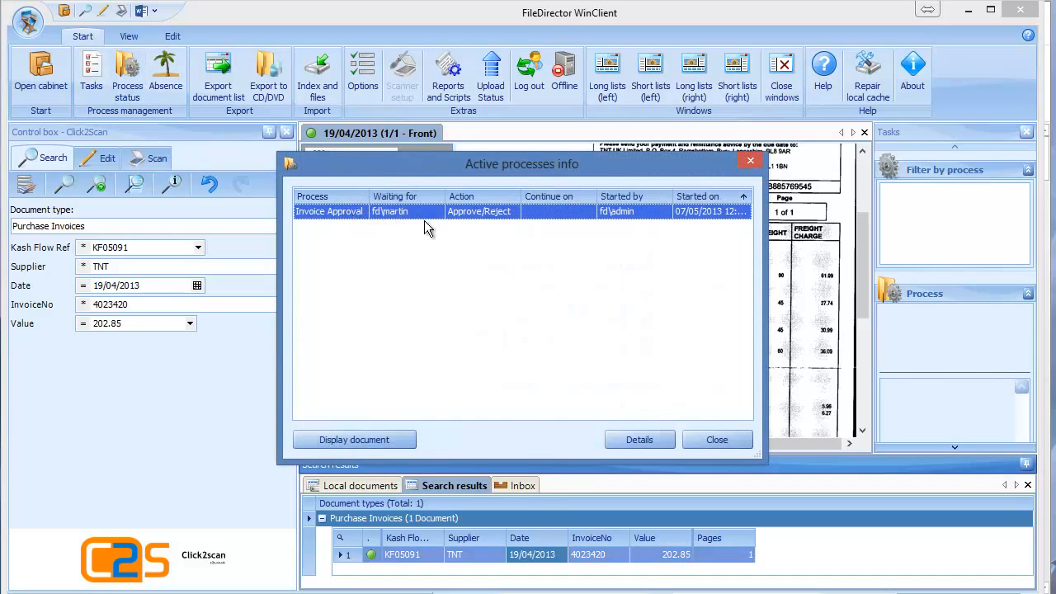
mouse_move(406, 222)
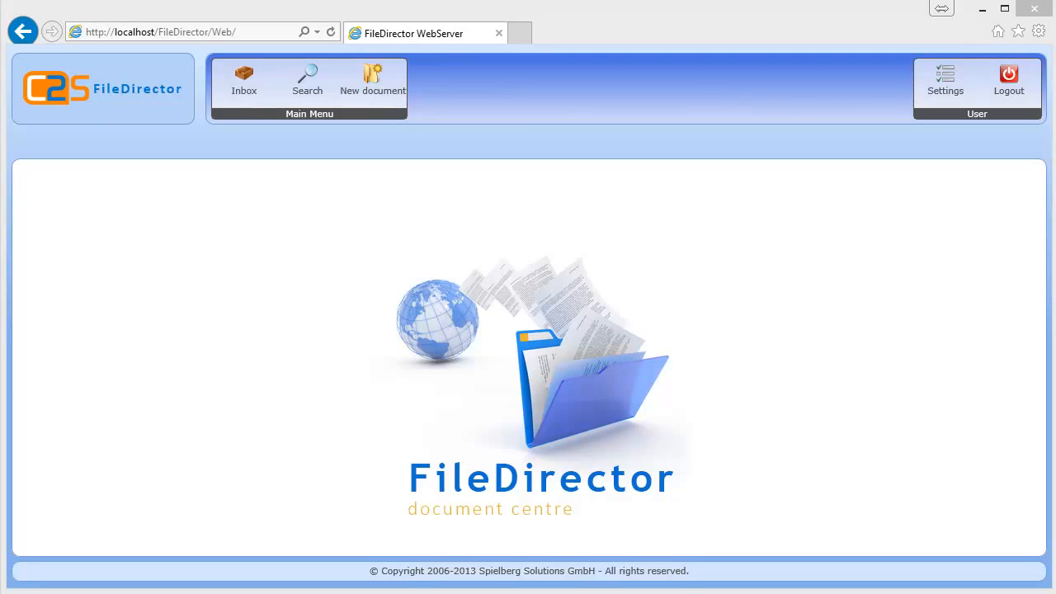
mouse_move(675, 326)
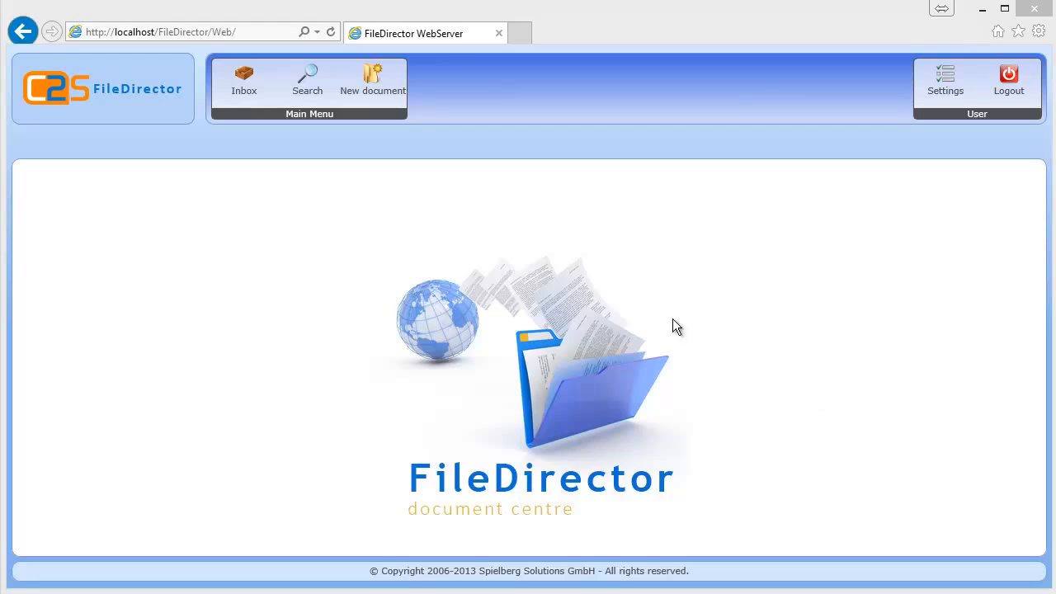
mouse_move(392, 239)
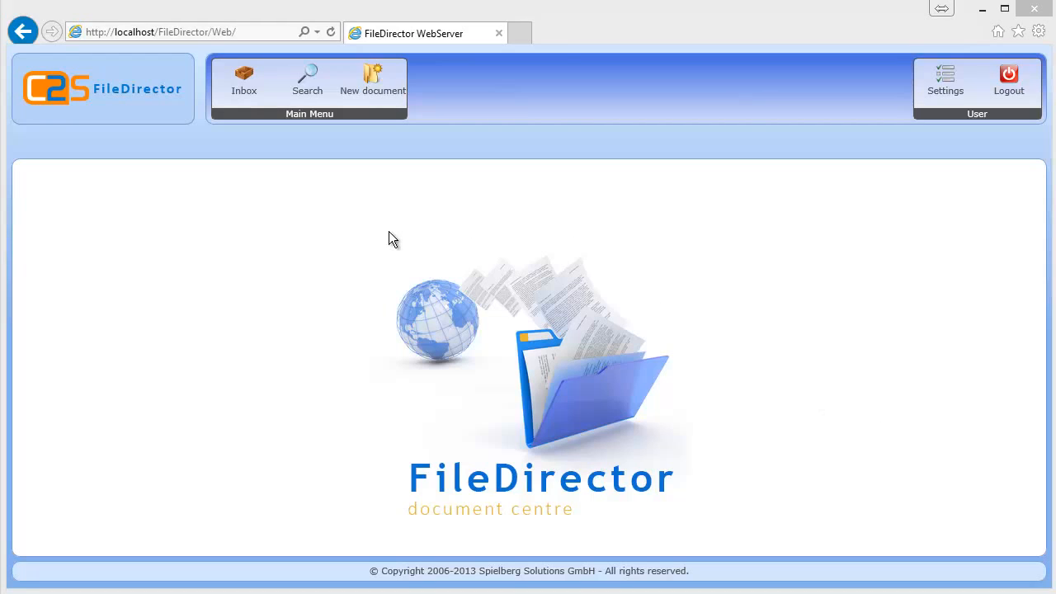
mouse_move(307, 79)
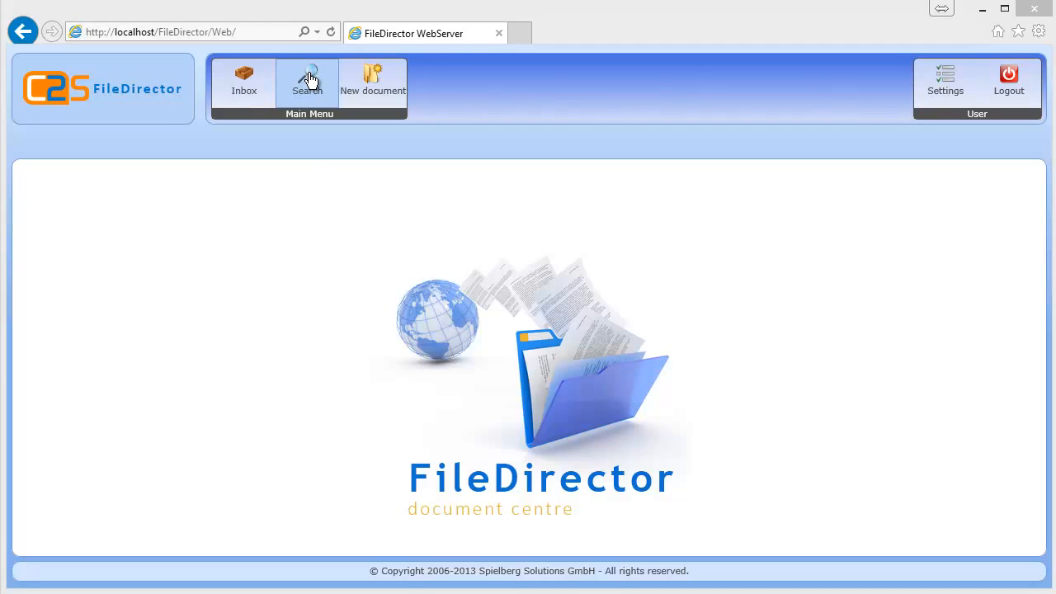
Start a new document search and choose the Click2Scan cabinet
click(307, 82)
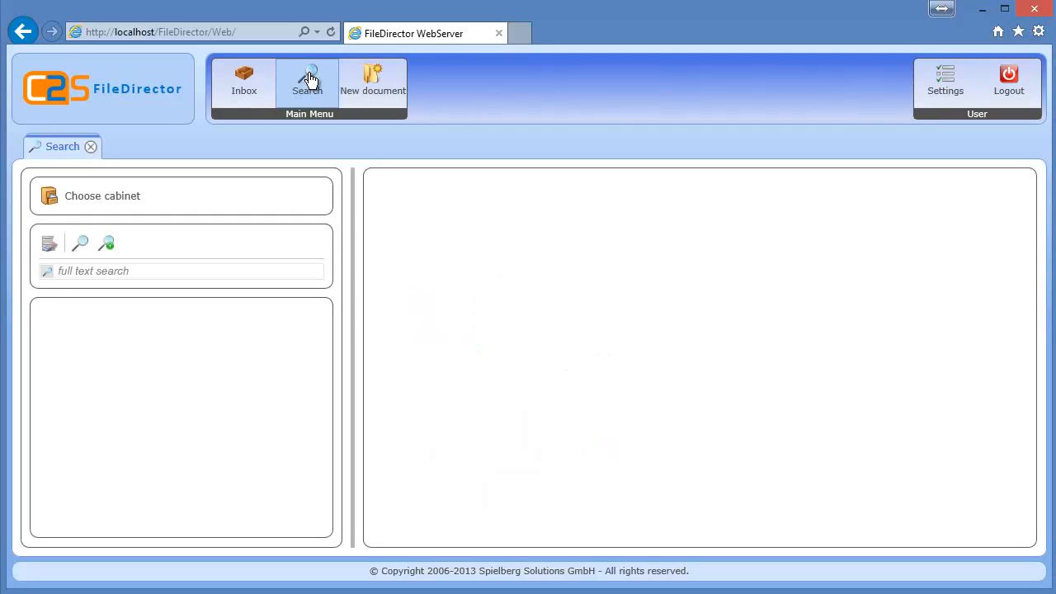
click(102, 196)
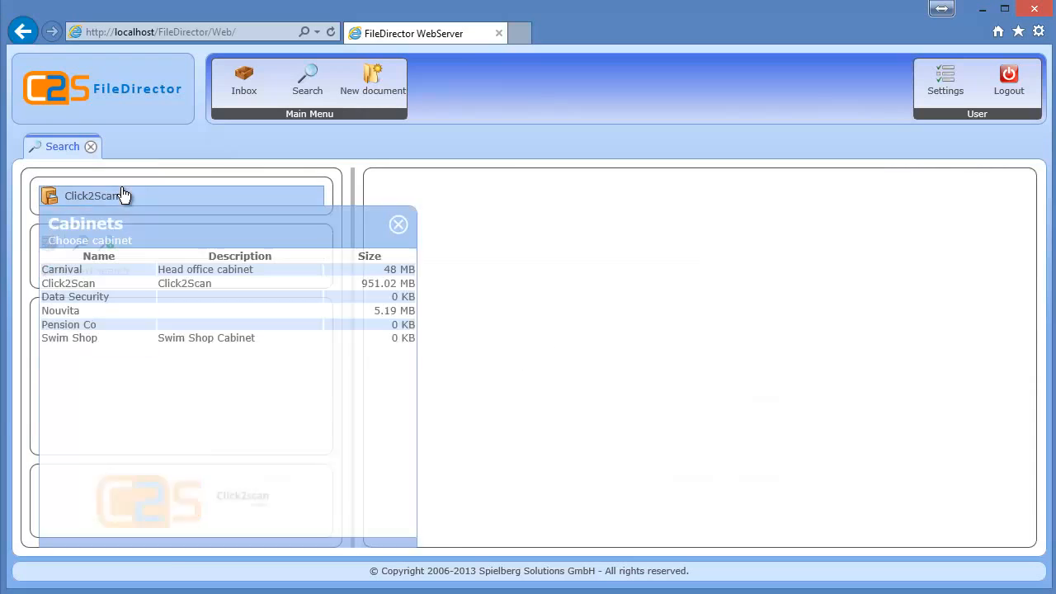
click(69, 283)
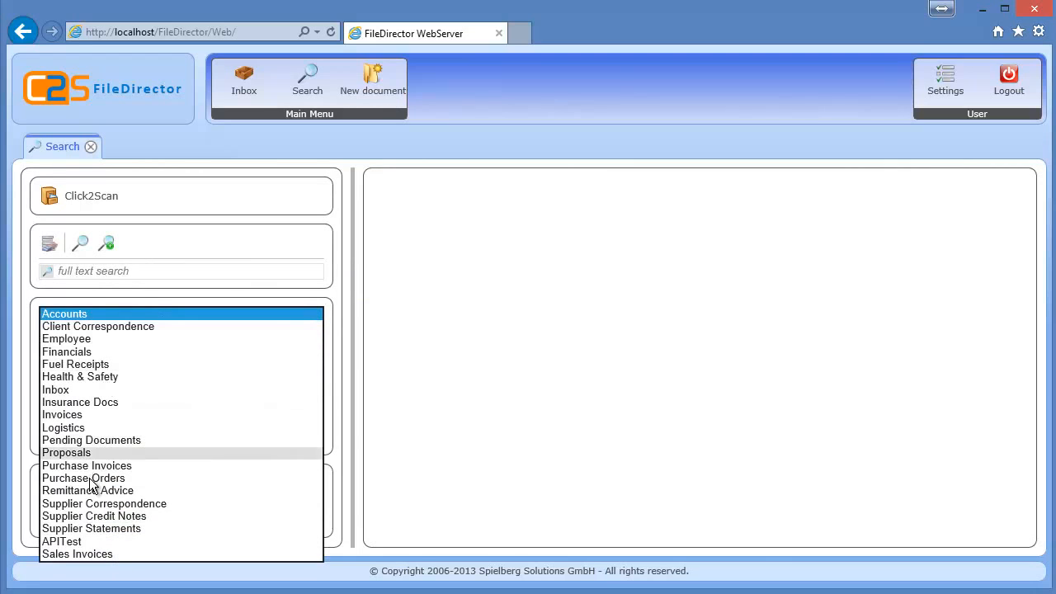
Search Purchase Invoices by Kash Flow Ref and open the TNT invoice result
click(86, 466)
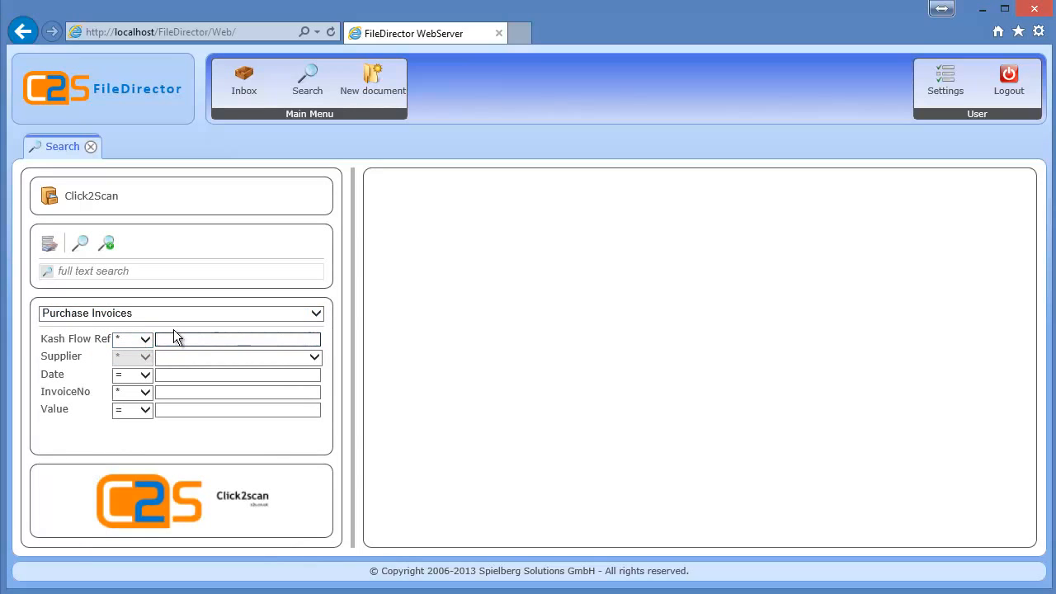
text(KF030)
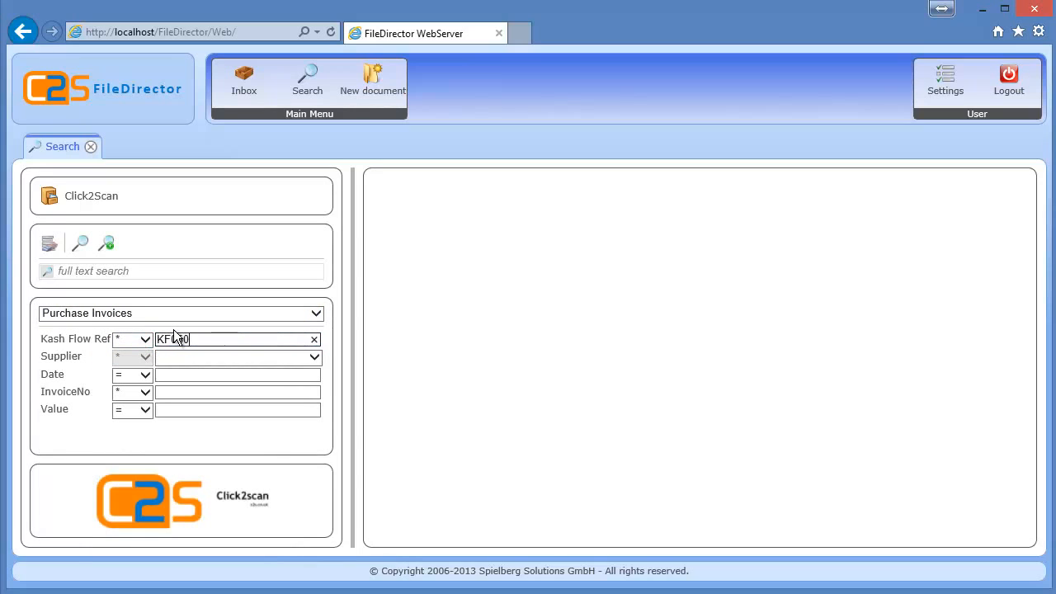
click(80, 243)
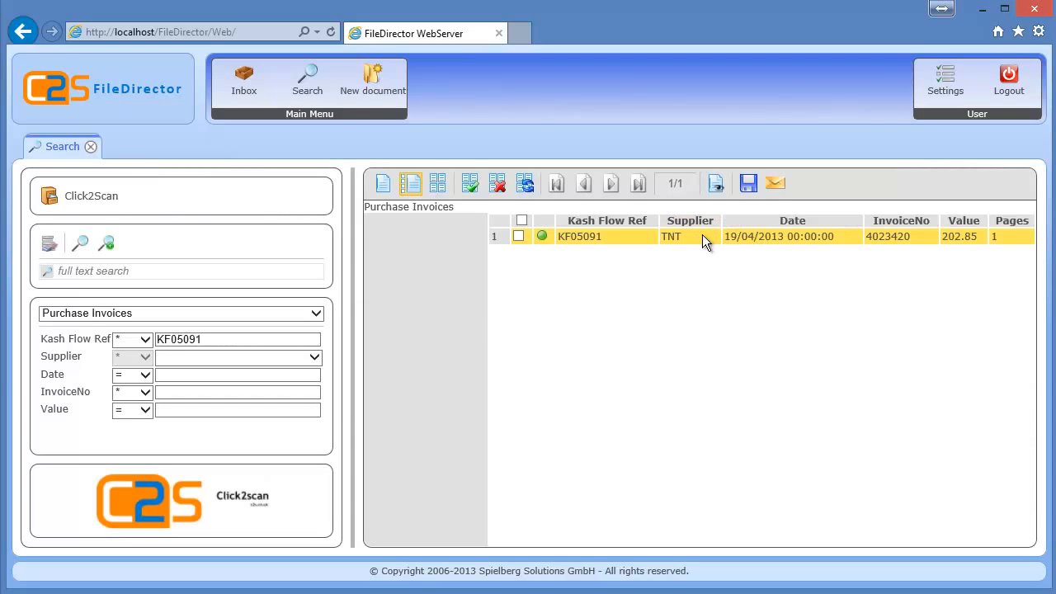
double_click(580, 236)
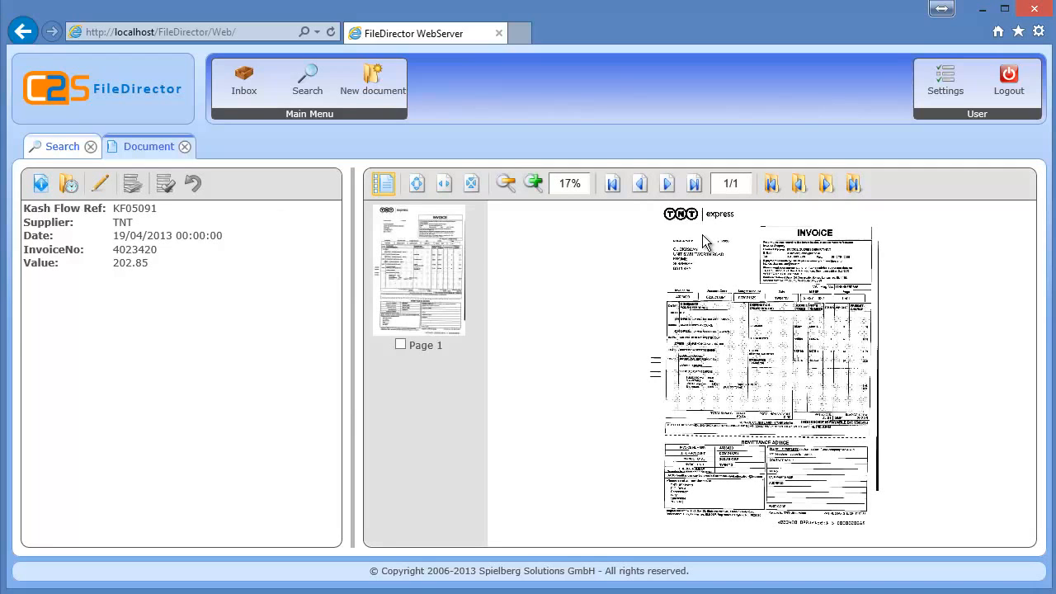
mouse_move(599, 146)
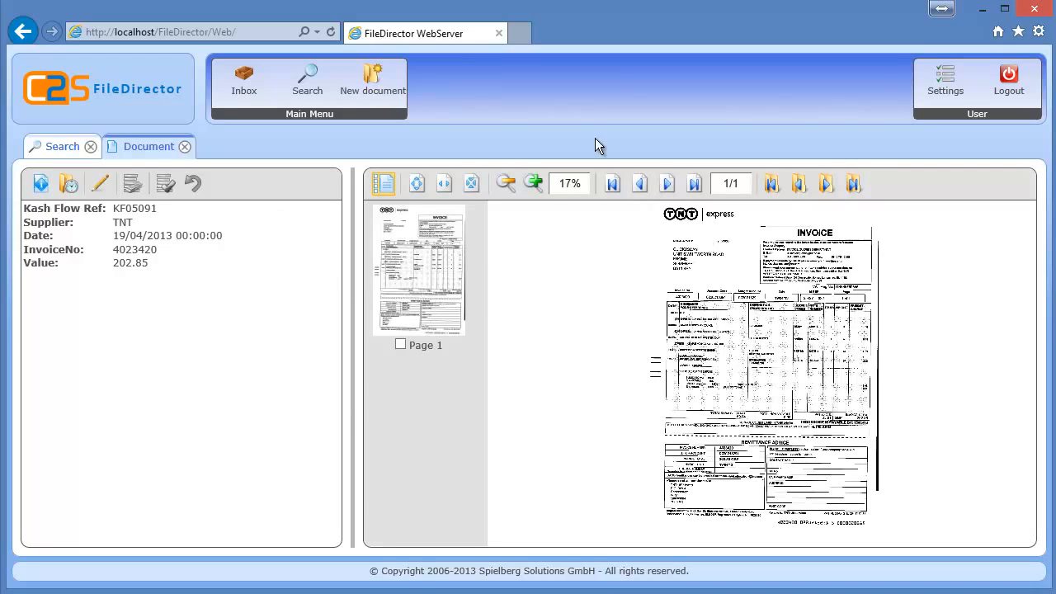
Zoom the invoice viewer in twice to 42% and scroll down the page
click(533, 183)
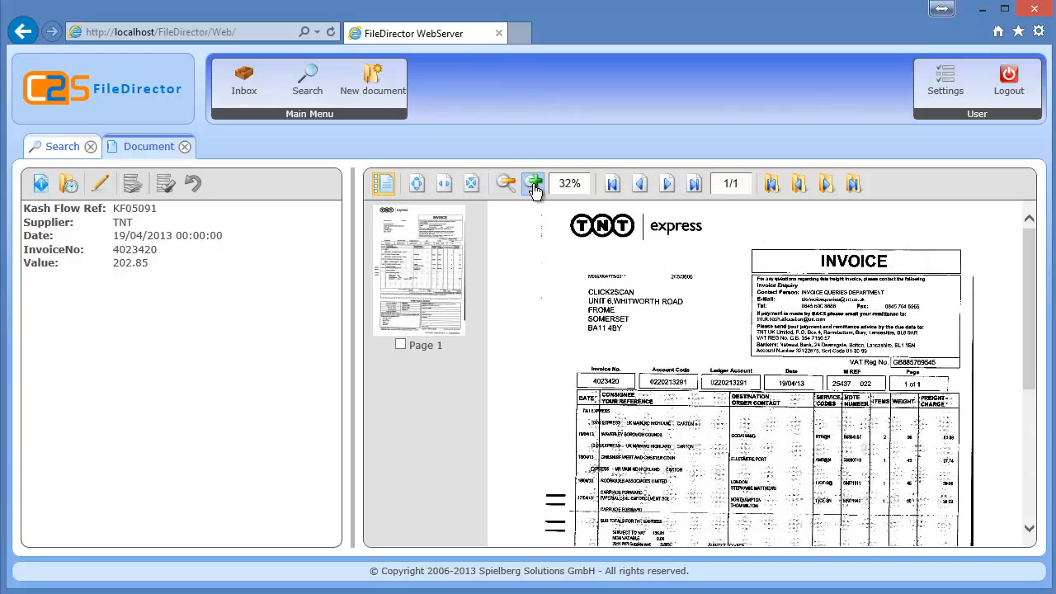
click(533, 184)
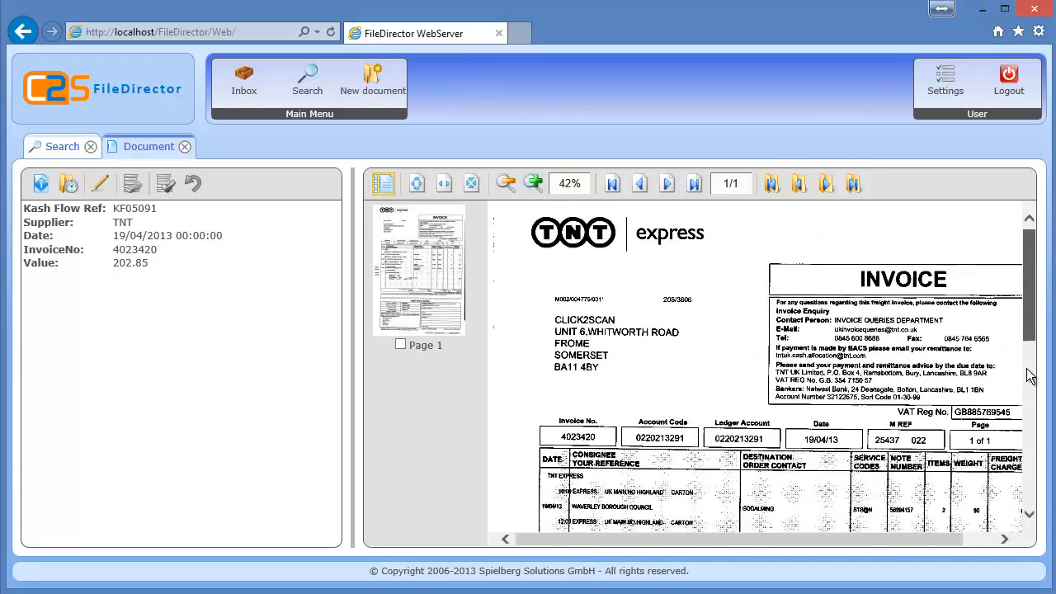
scroll(down, 3)
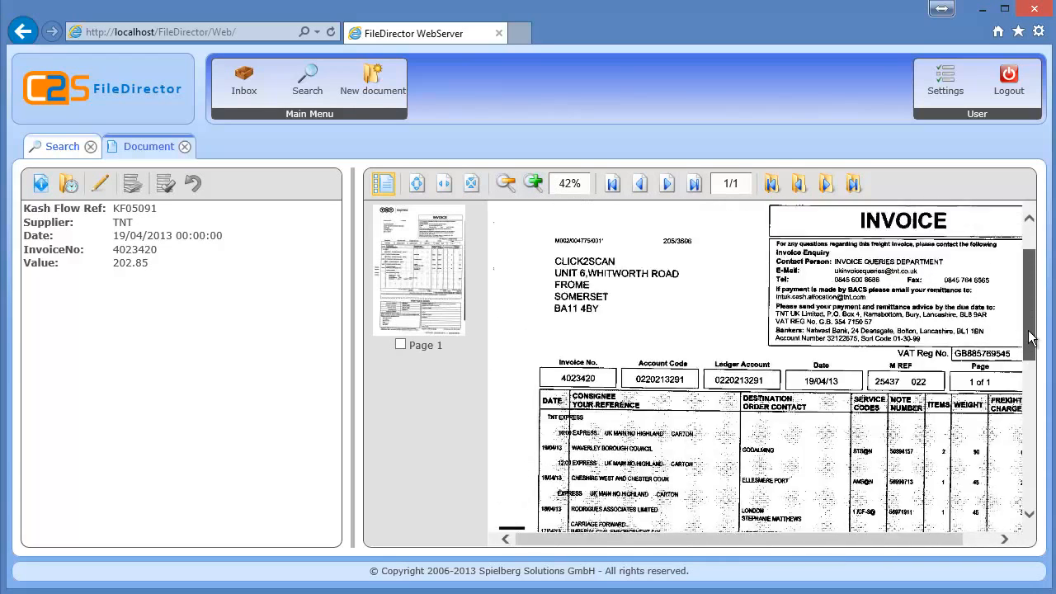